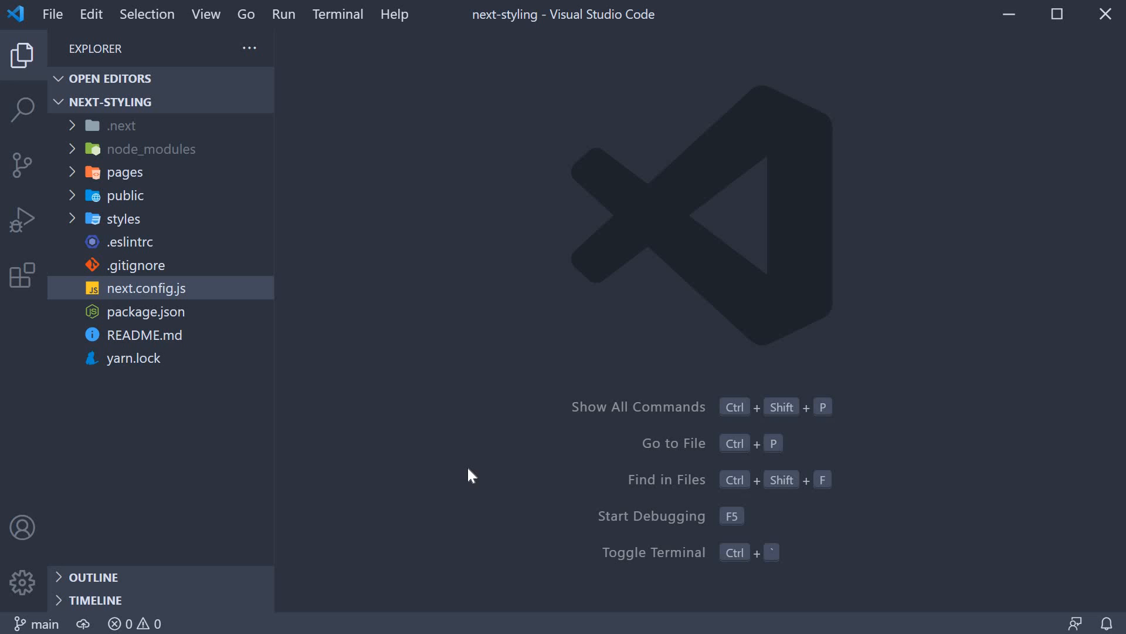
pyautogui.moveTo(146, 103)
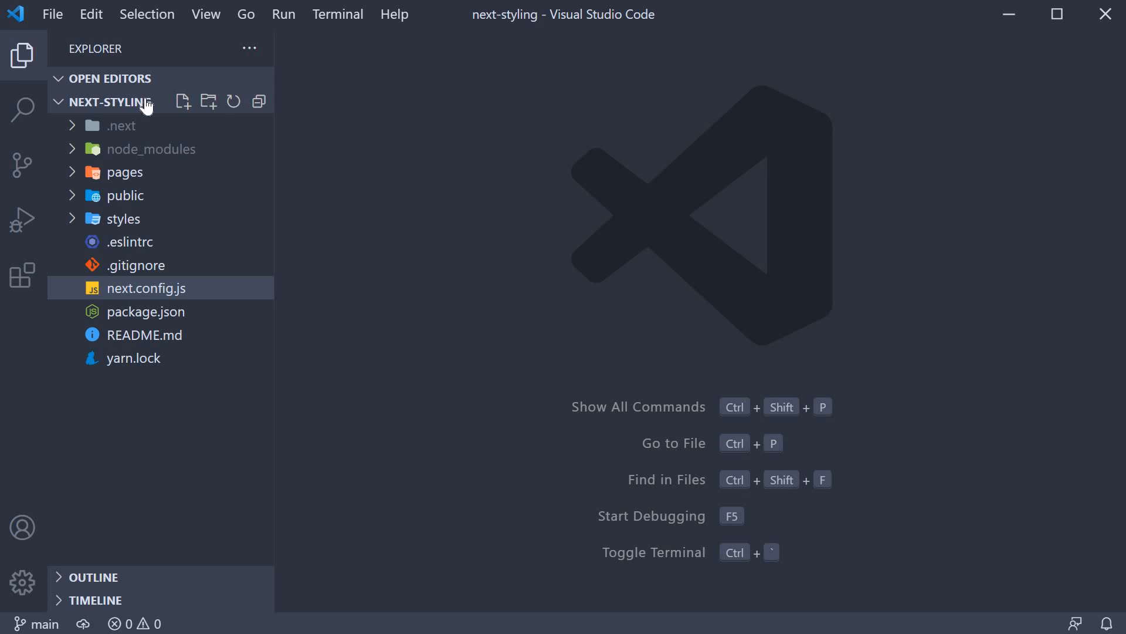
pyautogui.moveTo(129, 101)
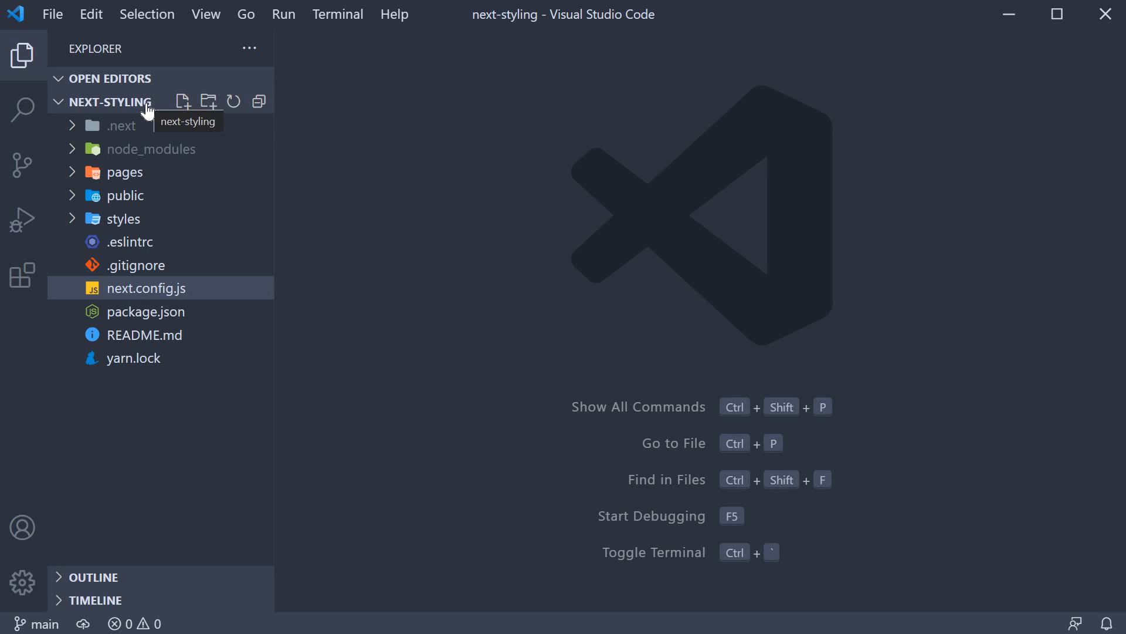
pyautogui.moveTo(444, 319)
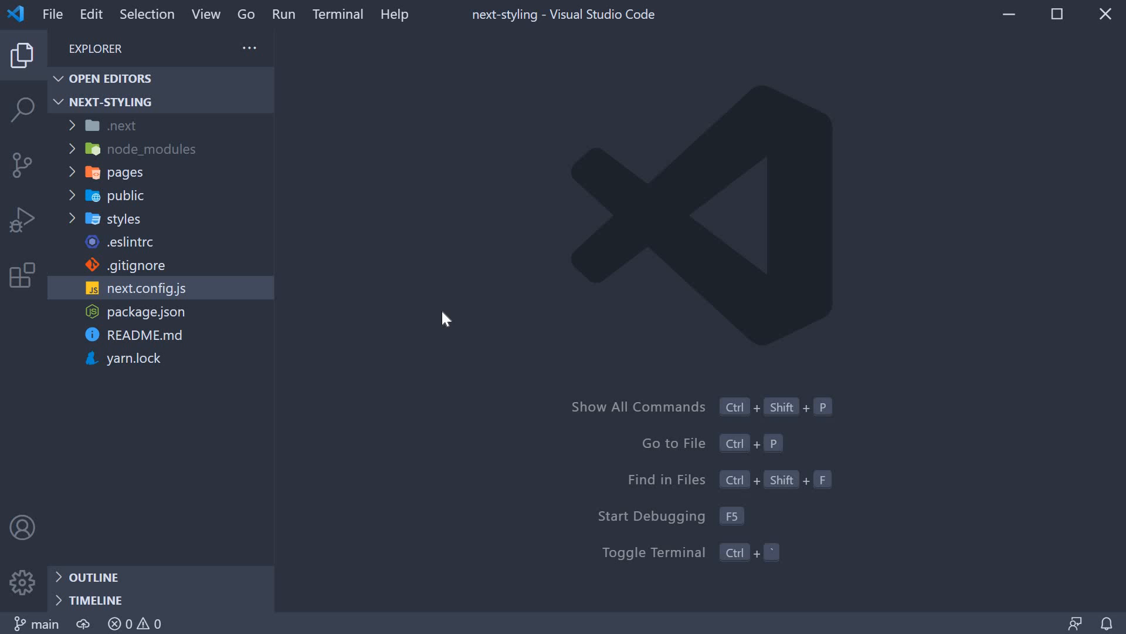
pyautogui.moveTo(174, 223)
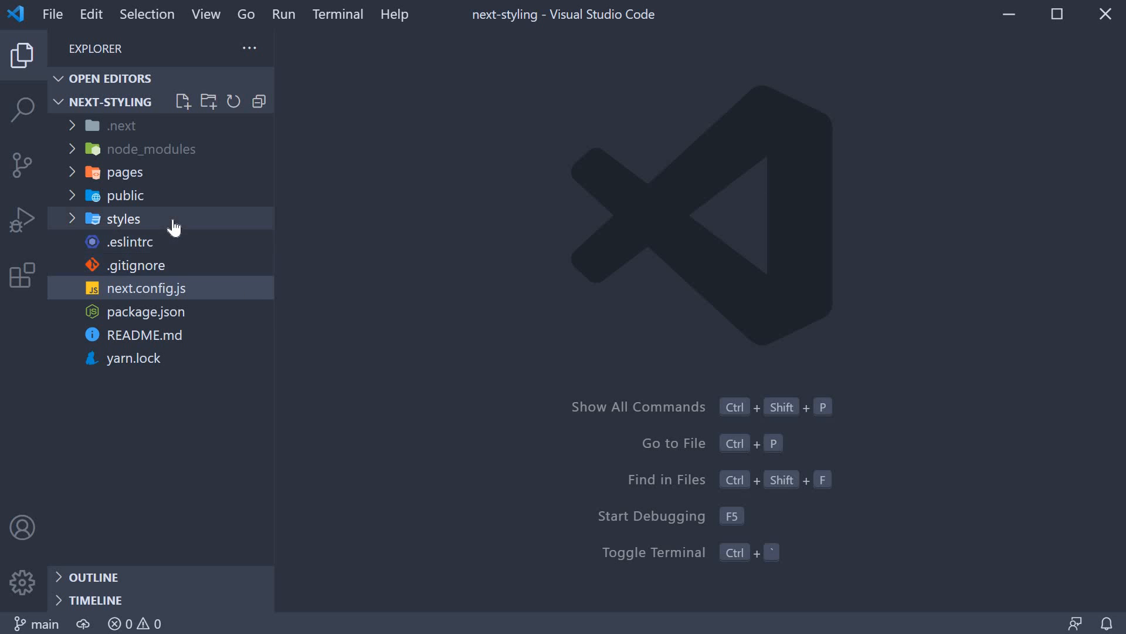
# Reveal the styles folder contents and view globals.css with its html, body and box-sizing rules.
pyautogui.click(125, 218)
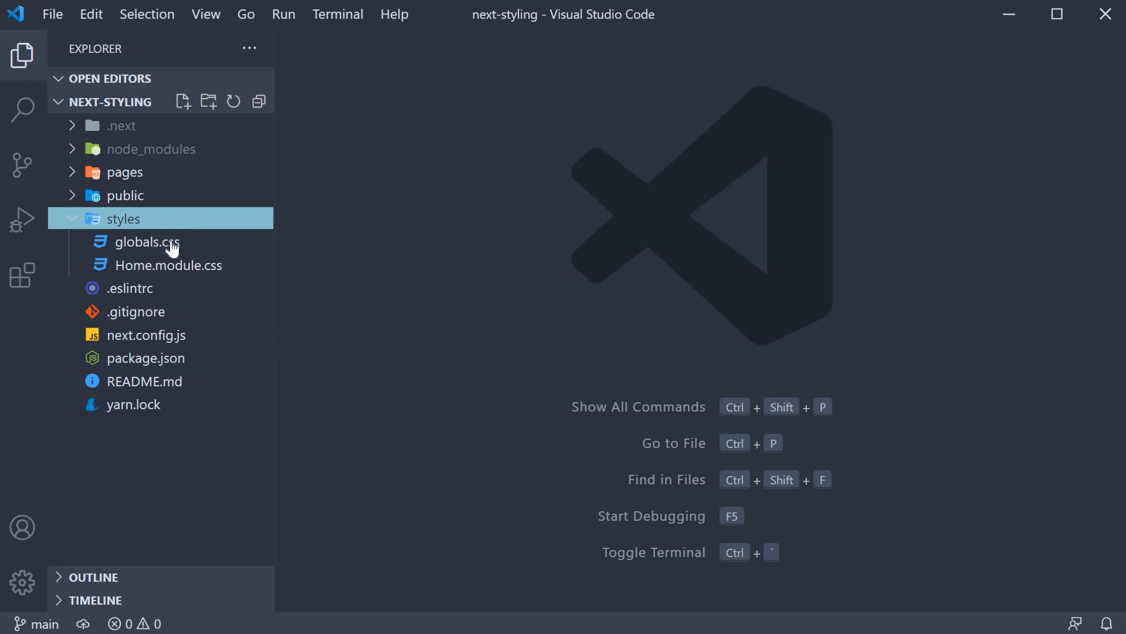
pyautogui.moveTo(145, 242)
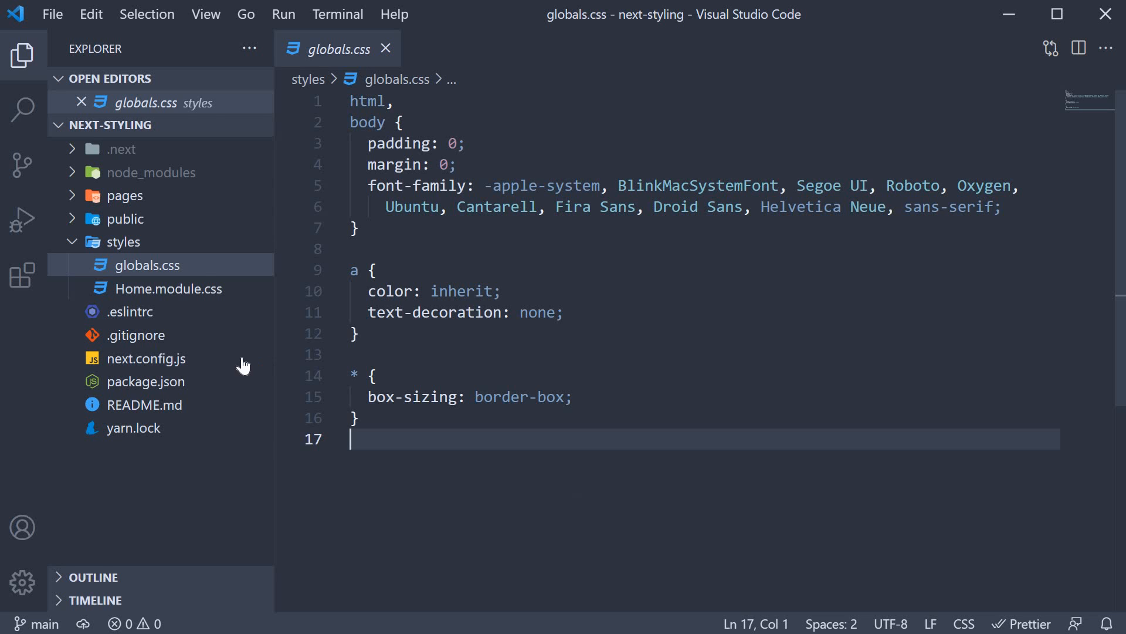
pyautogui.click(123, 195)
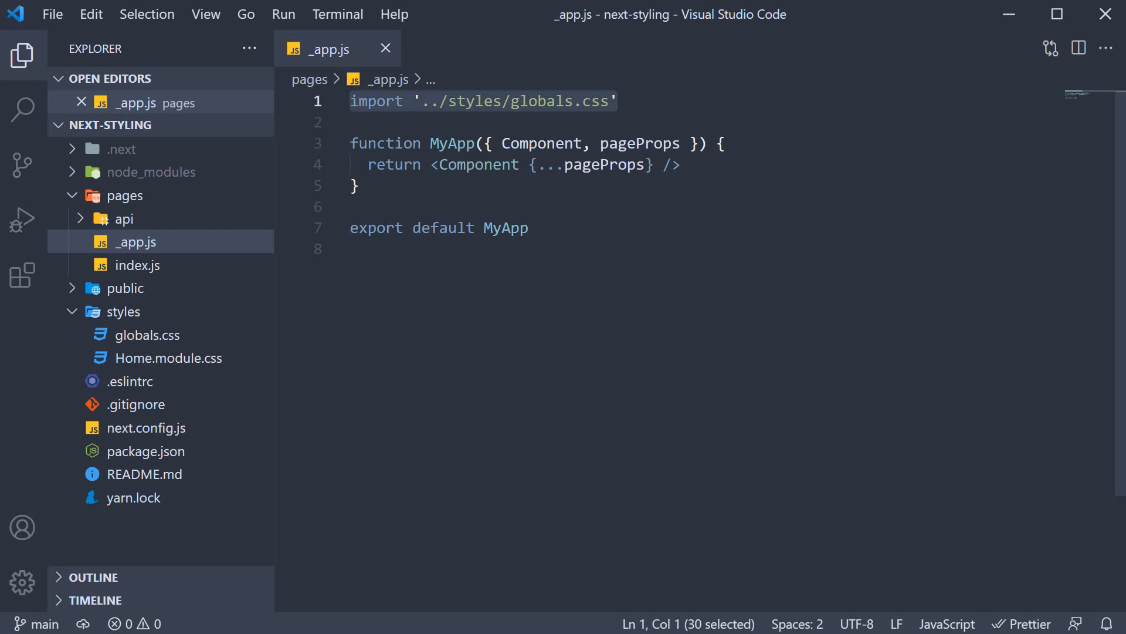
pyautogui.moveTo(161, 237)
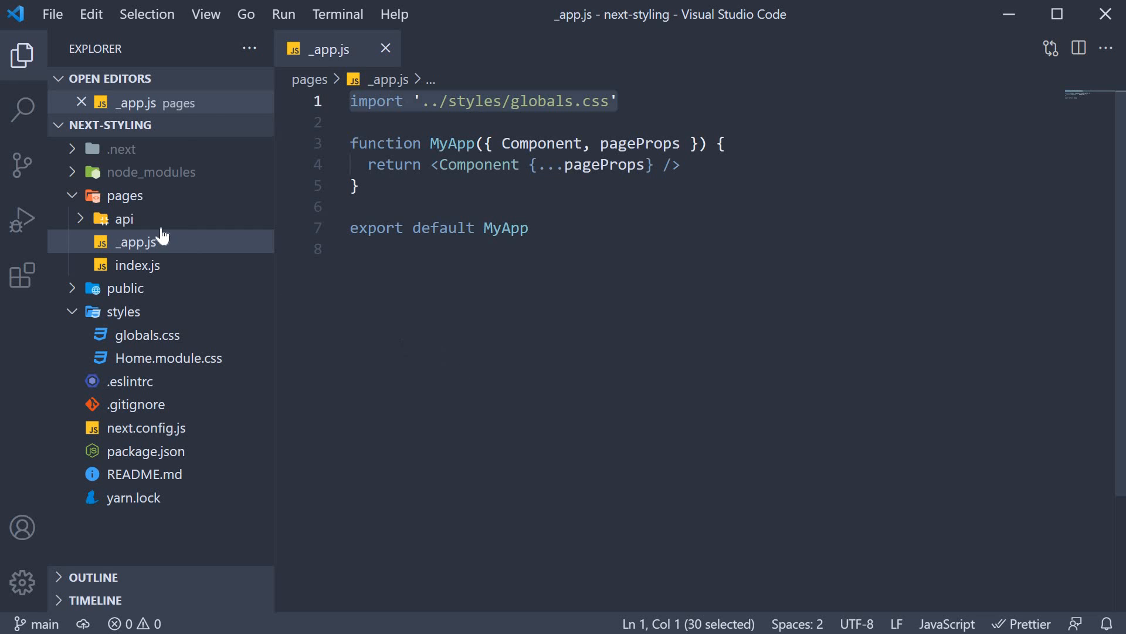
pyautogui.moveTo(165, 253)
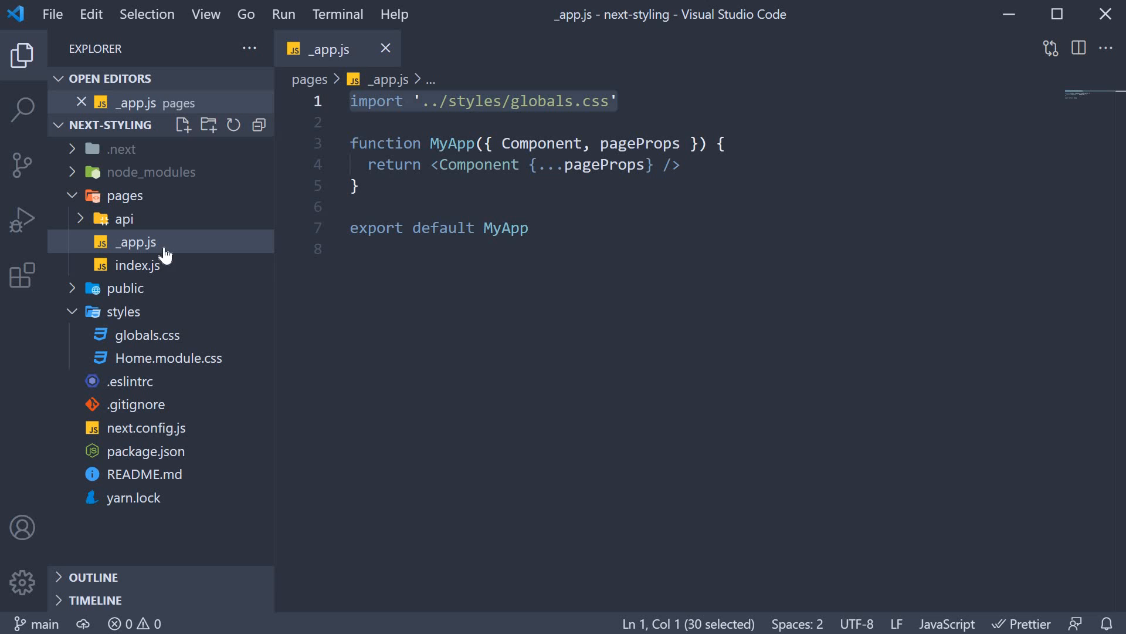
pyautogui.moveTo(513, 274)
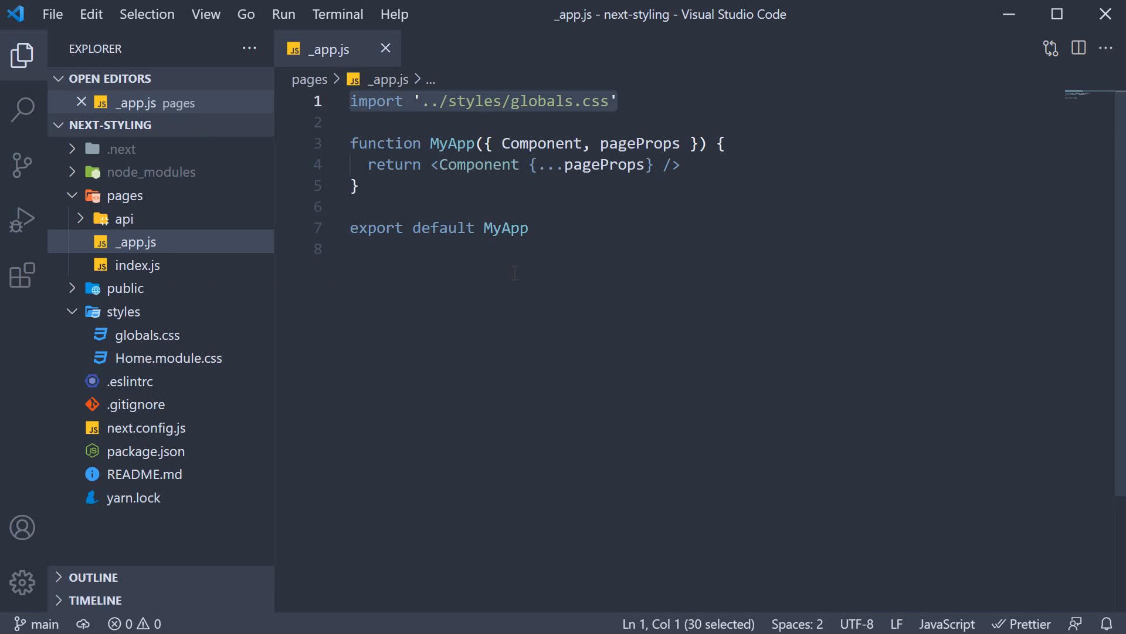
# Highlight the exported MyApp component name in pages/_app.js.
pyautogui.doubleClick(506, 228)
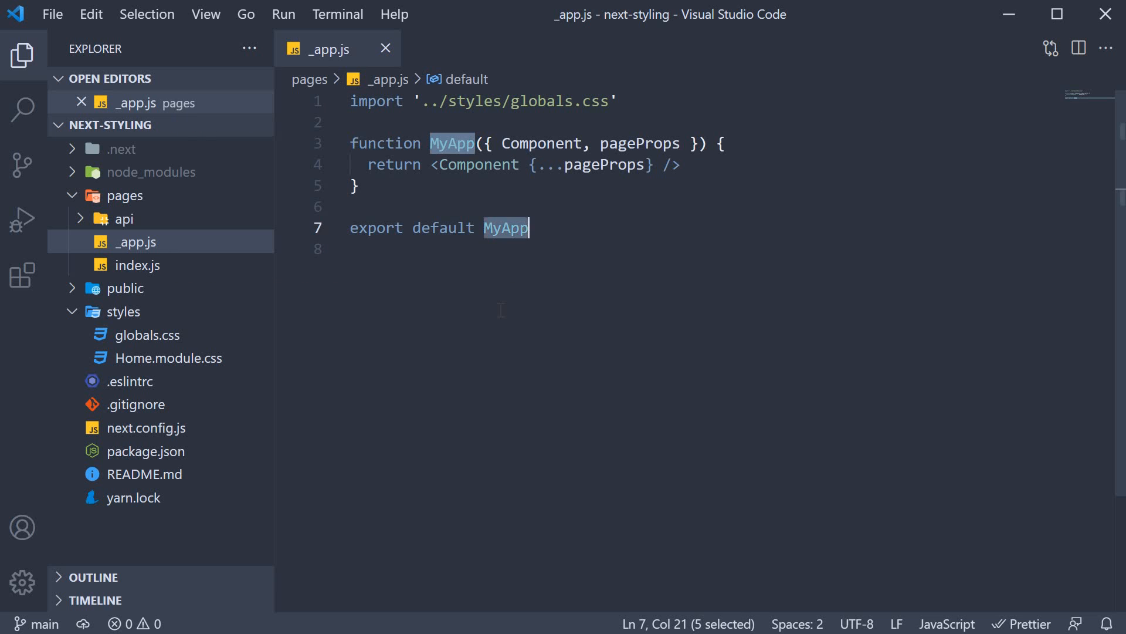
pyautogui.moveTo(388, 78)
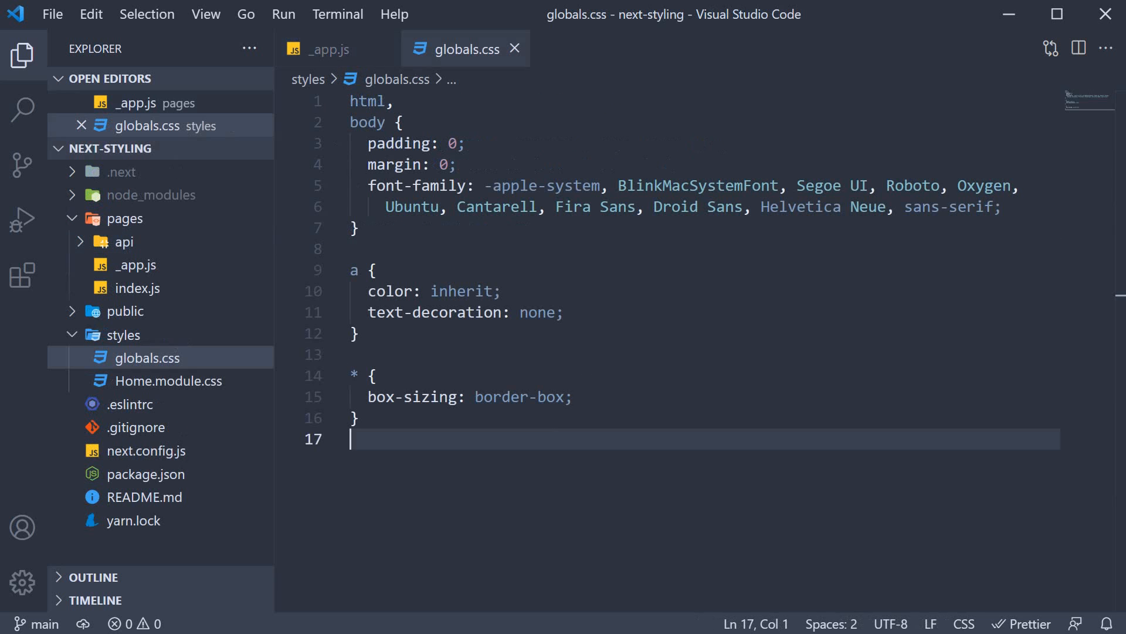
pyautogui.moveTo(507, 498)
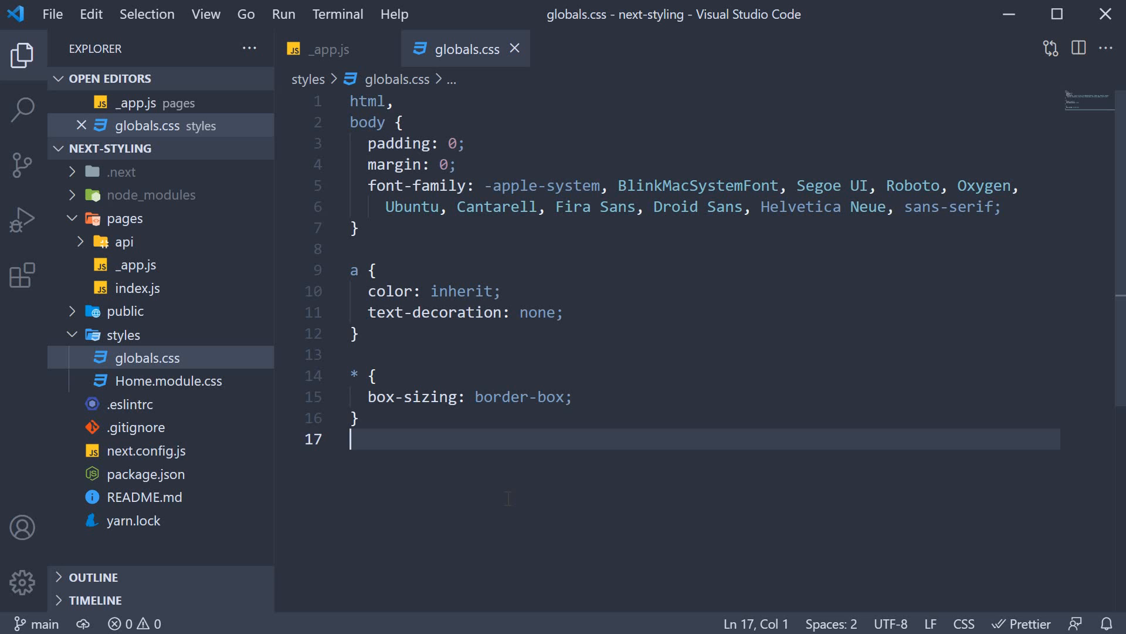
# Add an h2 { color: orange; } rule at the bottom of globals.css and save it.
pyautogui.write('h2 {')
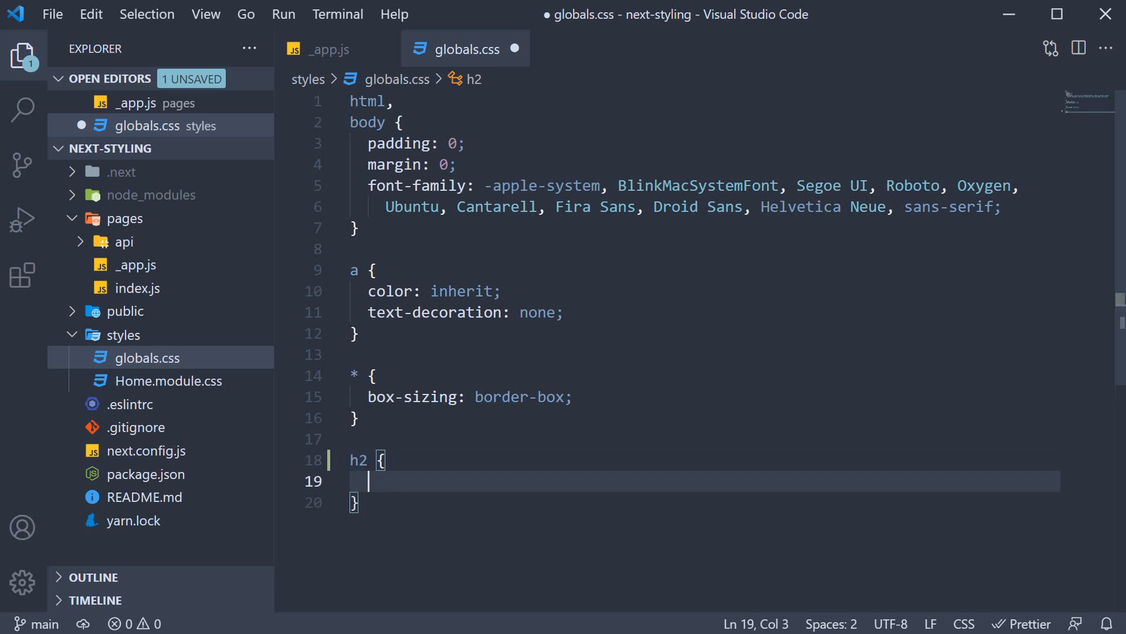
pyautogui.write('color: orange;')
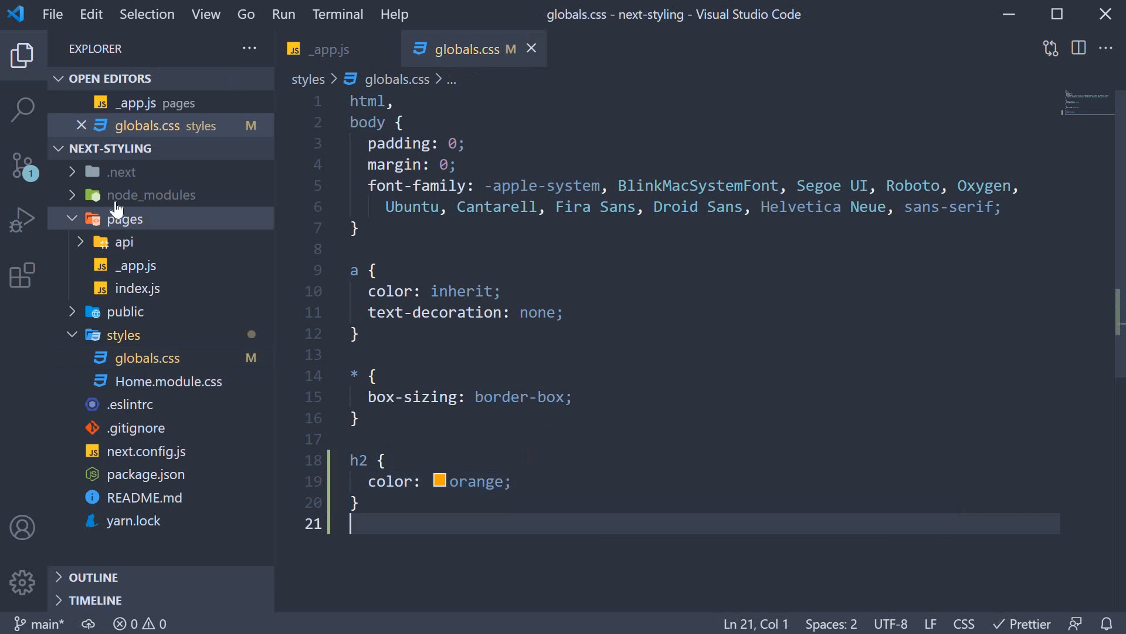
pyautogui.click(125, 219)
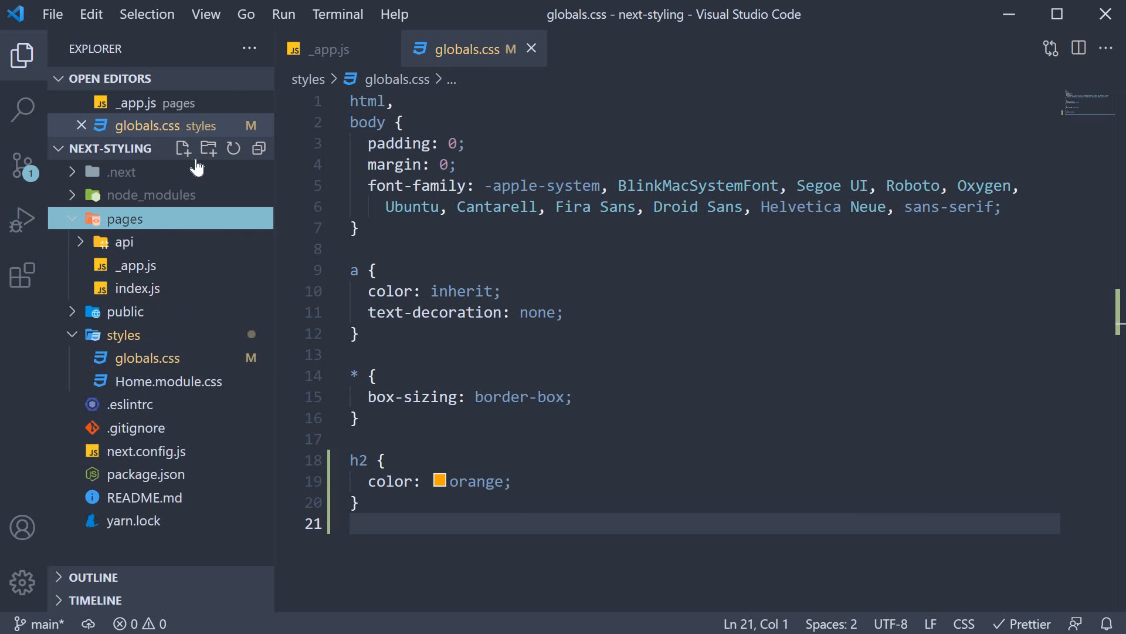
# Create new about.js and contact.js files inside the pages folder.
pyautogui.click(183, 149)
pyautogui.write('c')
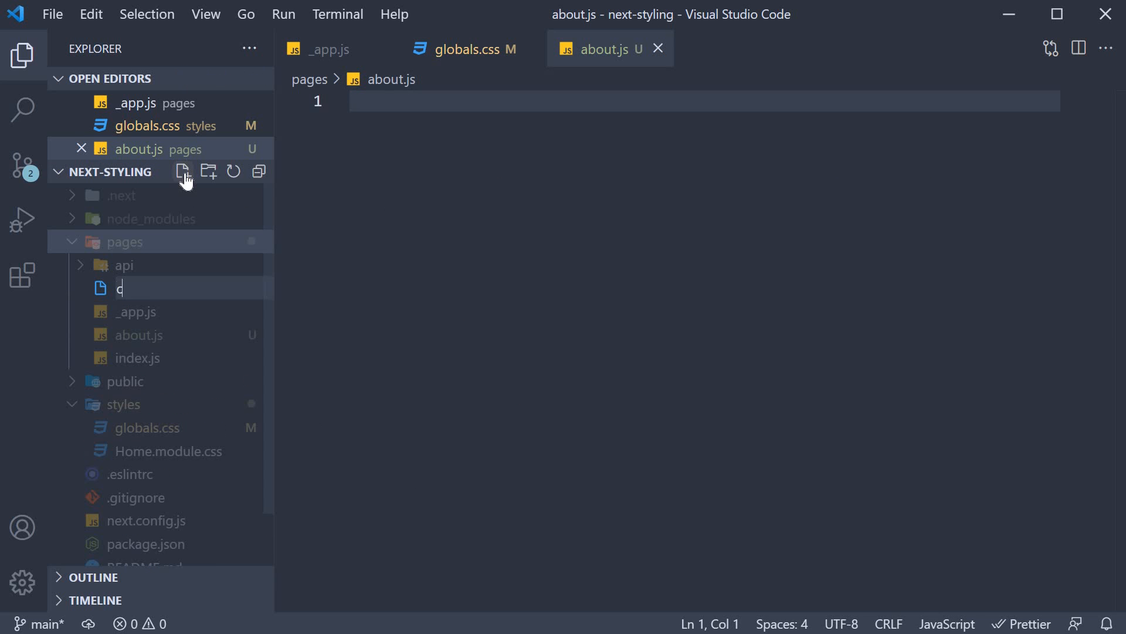
pyautogui.write('ontact.js')
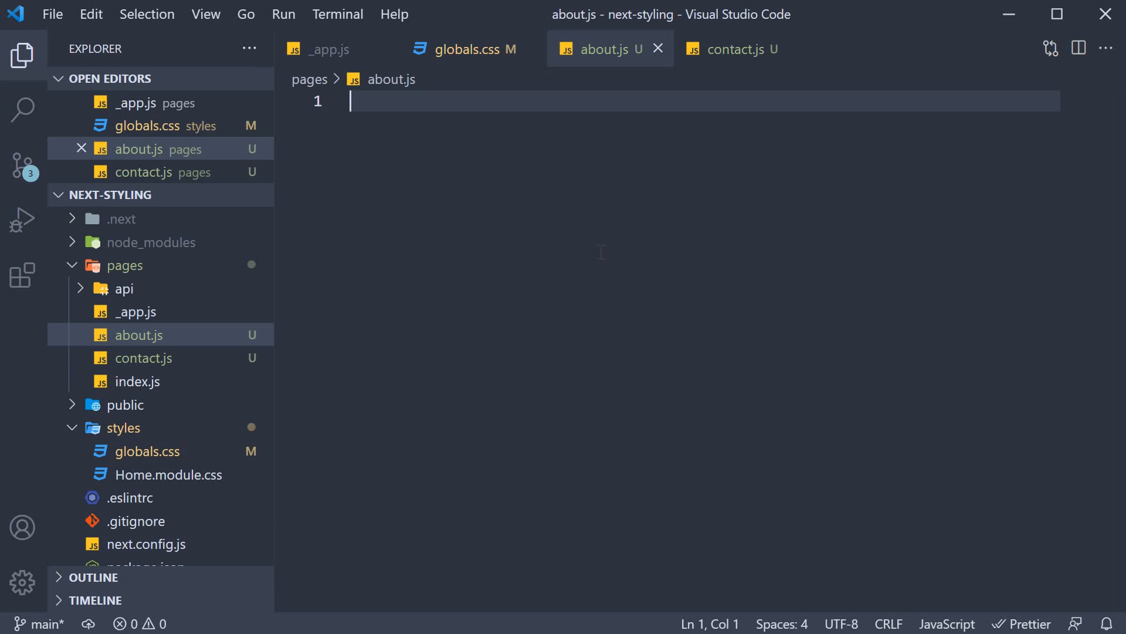
# Write an exported About component returning an About Page heading, then select all its code.
pyautogui.write('function About() {')
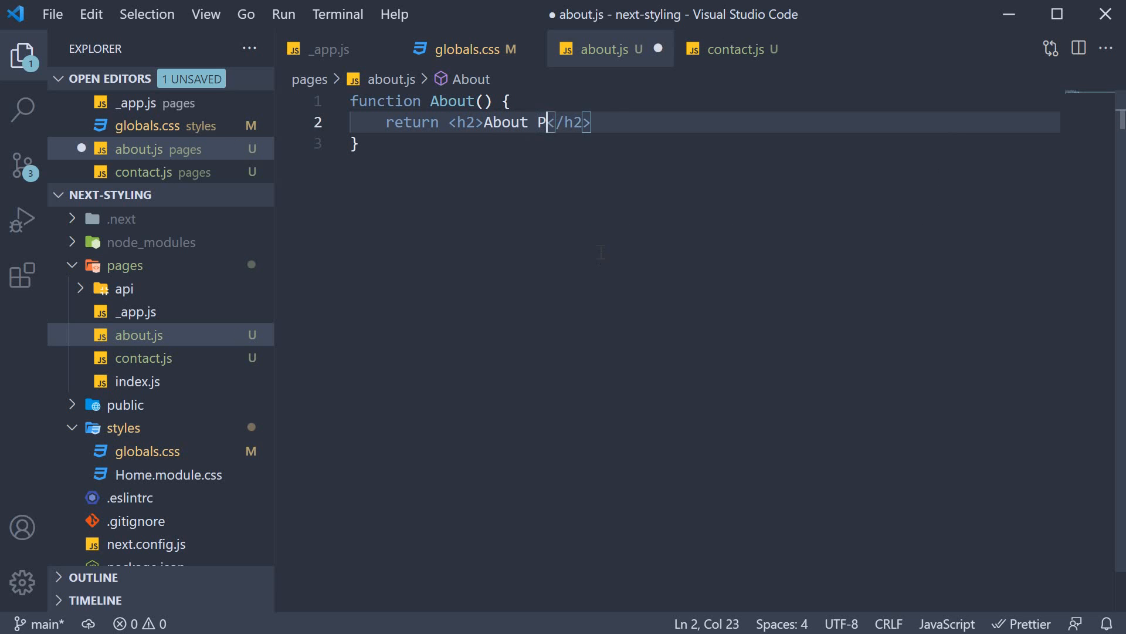
pyautogui.write('age')
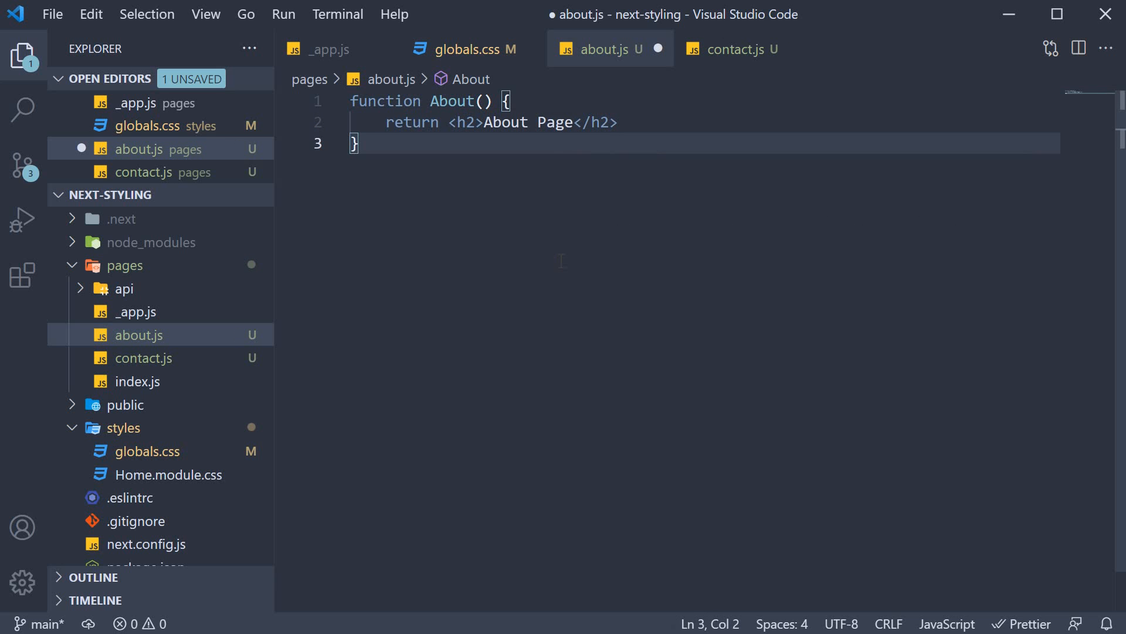
pyautogui.write('export default About')
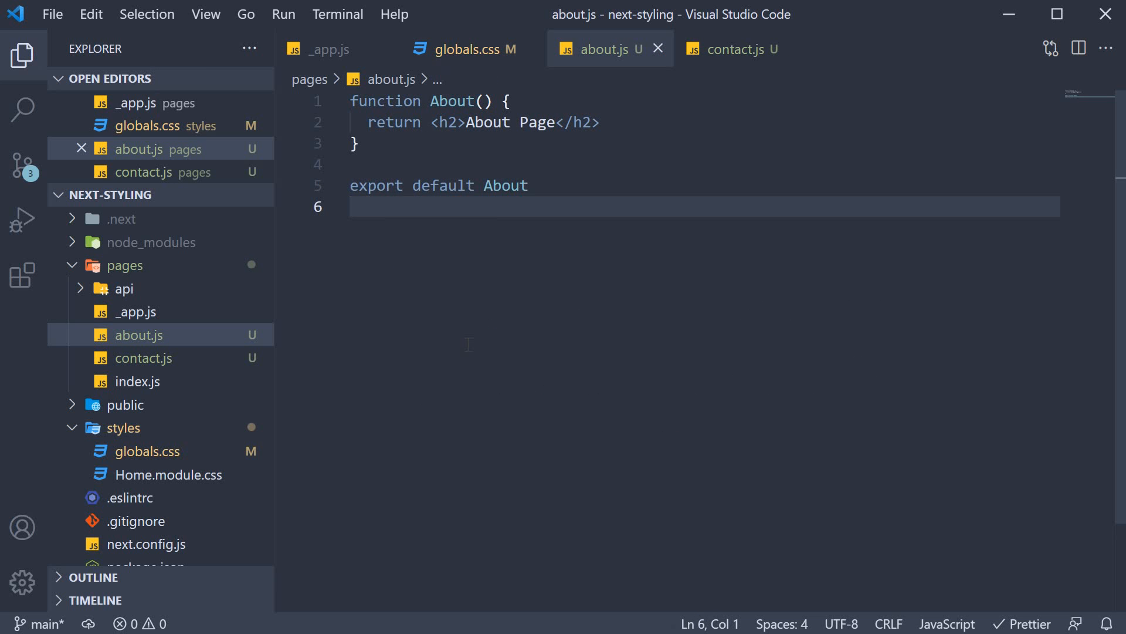
pyautogui.press('ctrl+a')
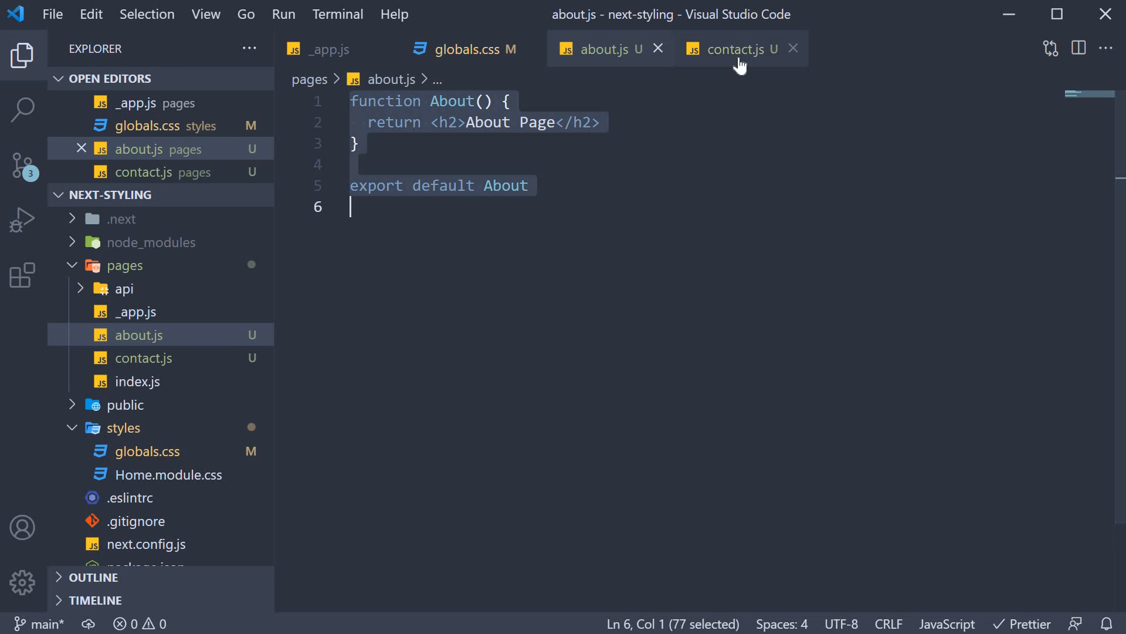
# Paste the About code into contact.js and rename the About occurrences to Contact.
pyautogui.click(732, 49)
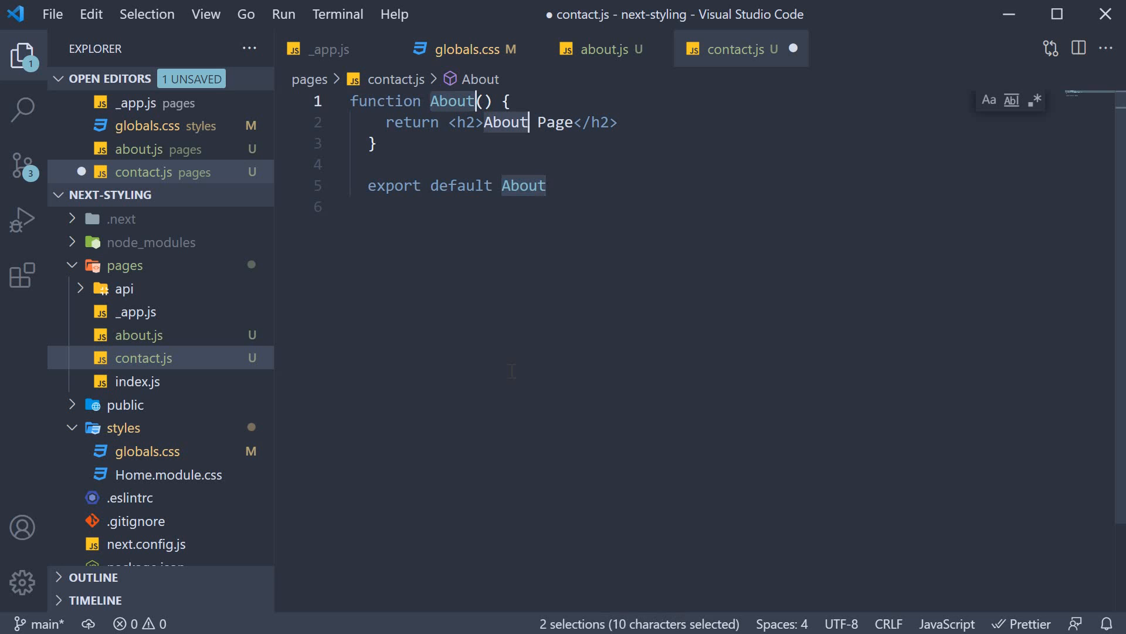
pyautogui.write('Conta')
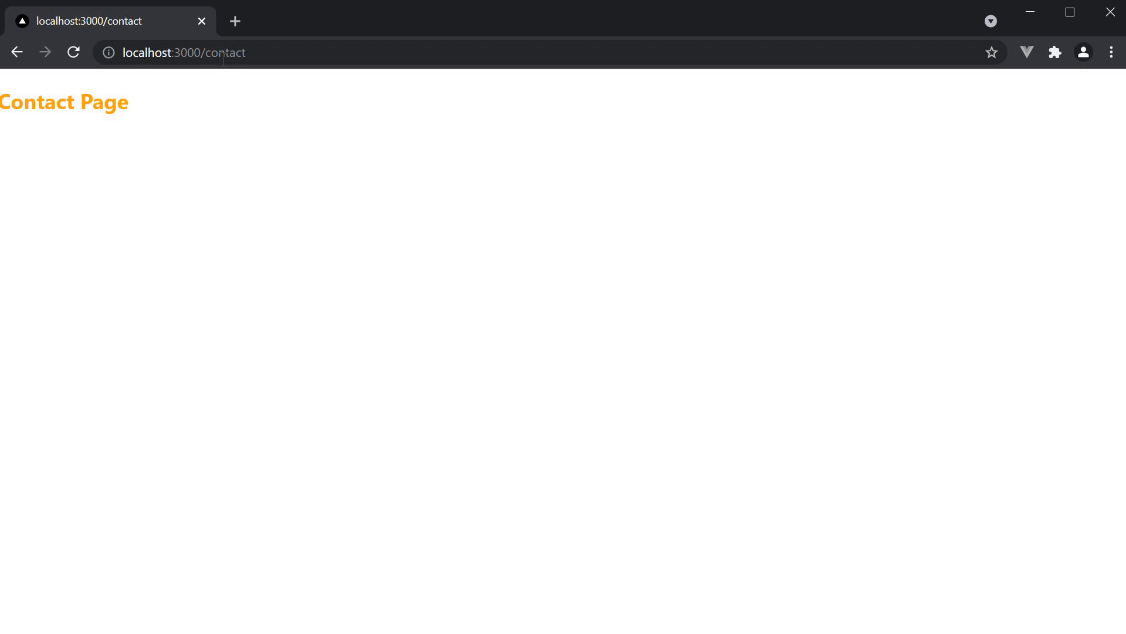
# Check in Chrome that the localhost:3000 welcome page card headings render orange.
pyautogui.click(17, 51)
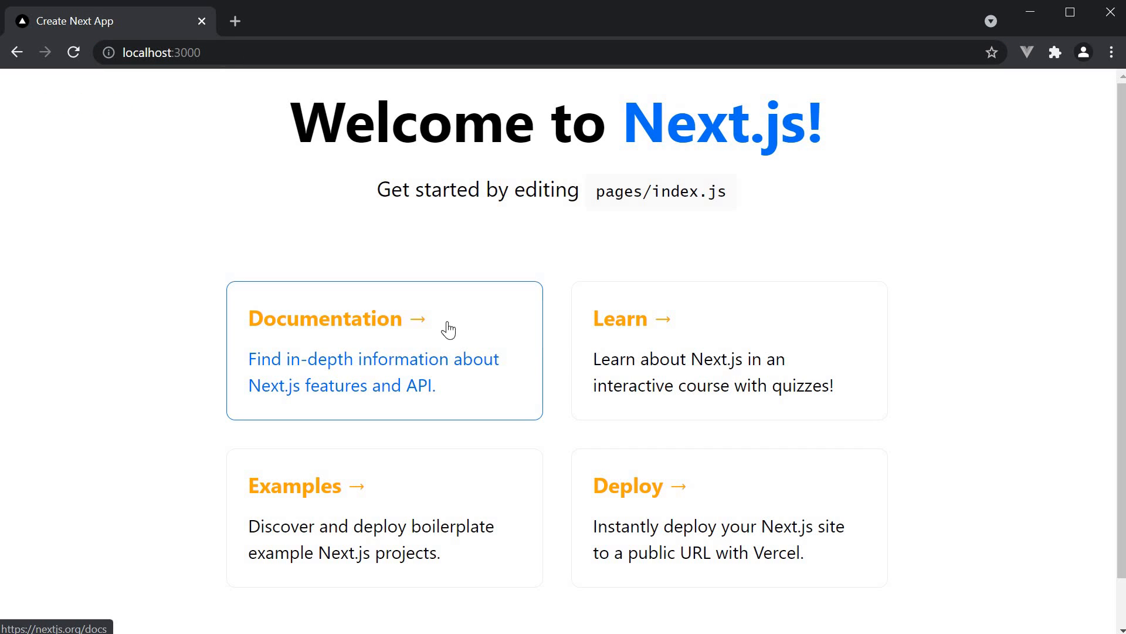
pyautogui.moveTo(379, 328)
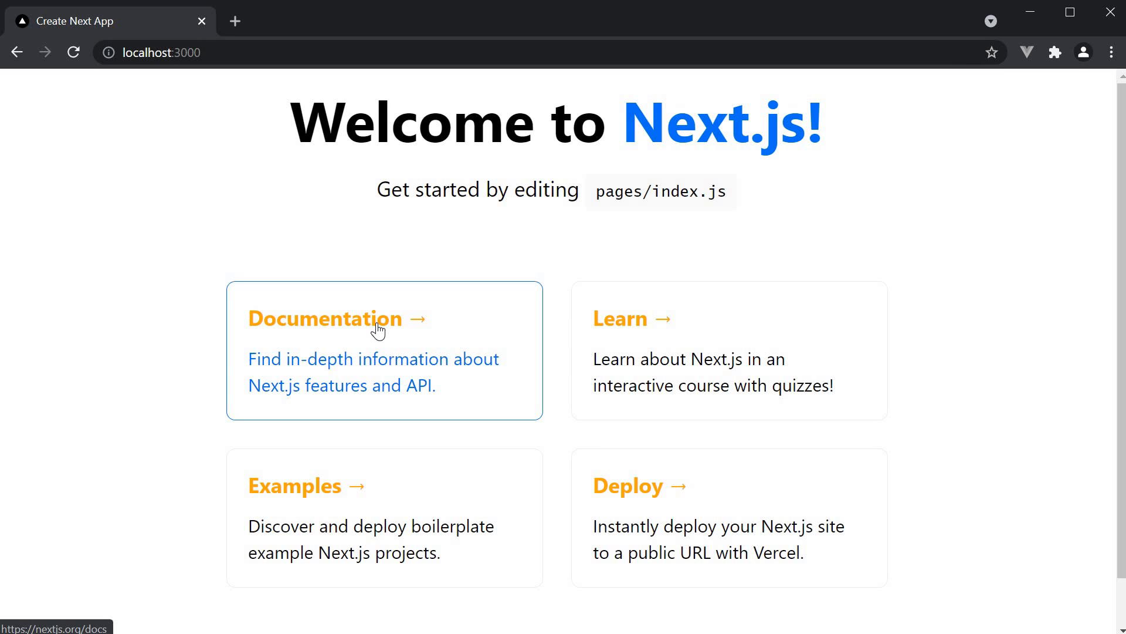
pyautogui.moveTo(443, 352)
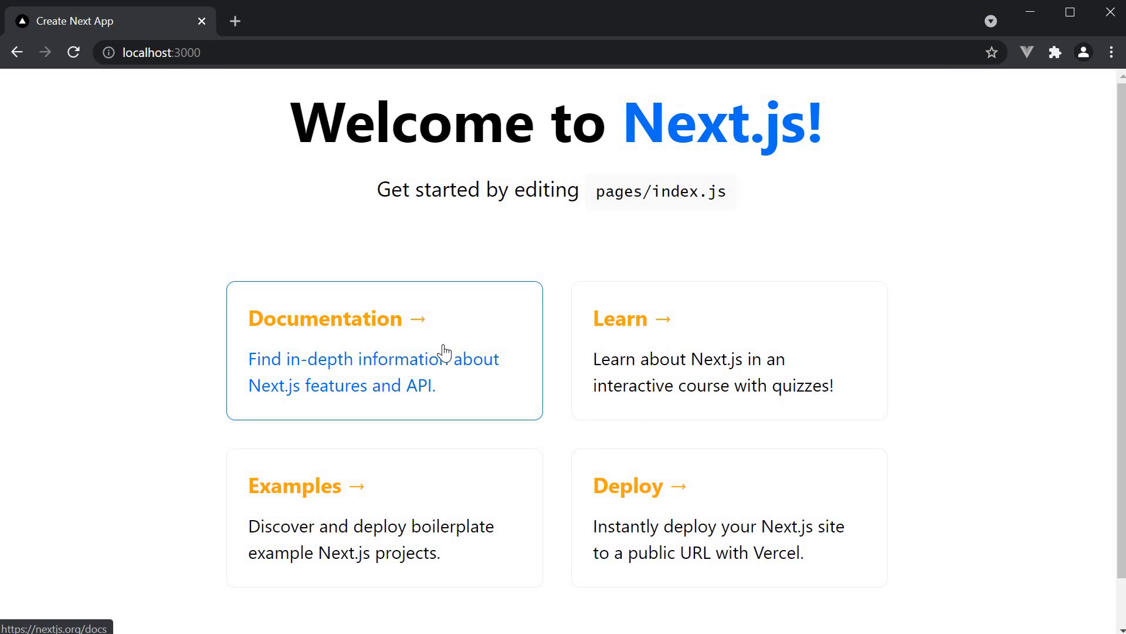
pyautogui.moveTo(981, 418)
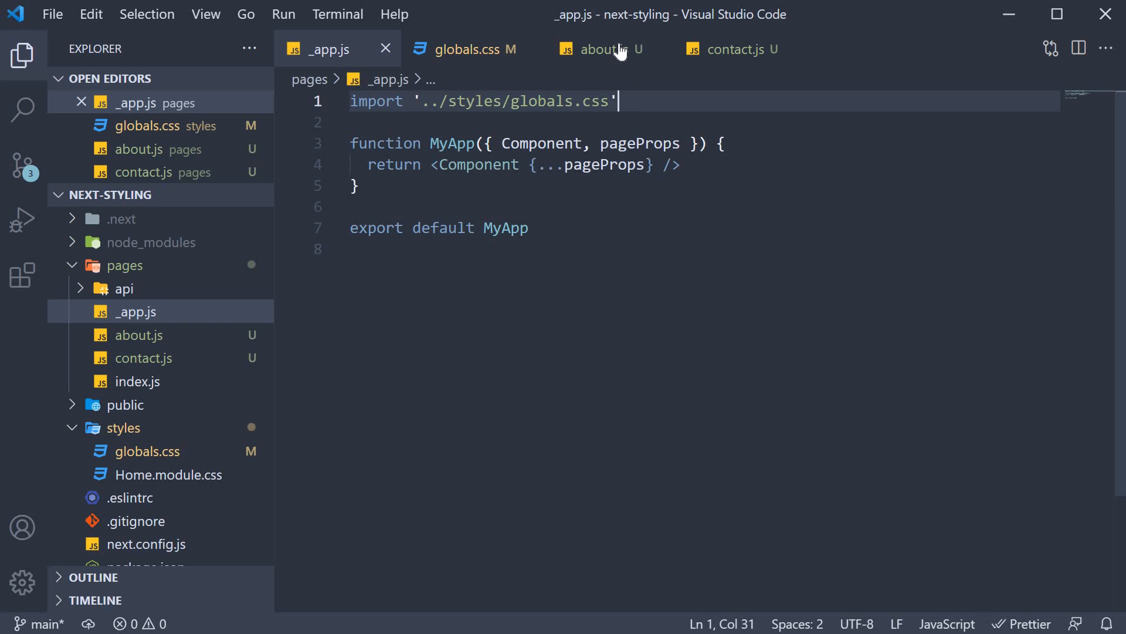
# Show the integrated terminal with the dev server reporting compiled successfully.
pyautogui.click(732, 49)
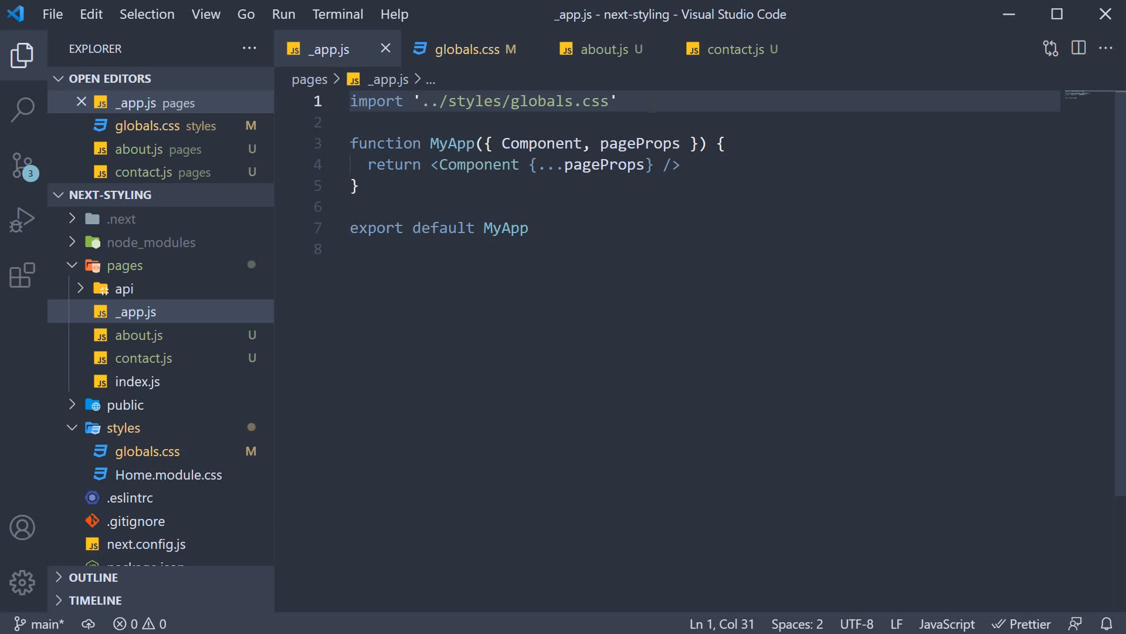
pyautogui.click(616, 101)
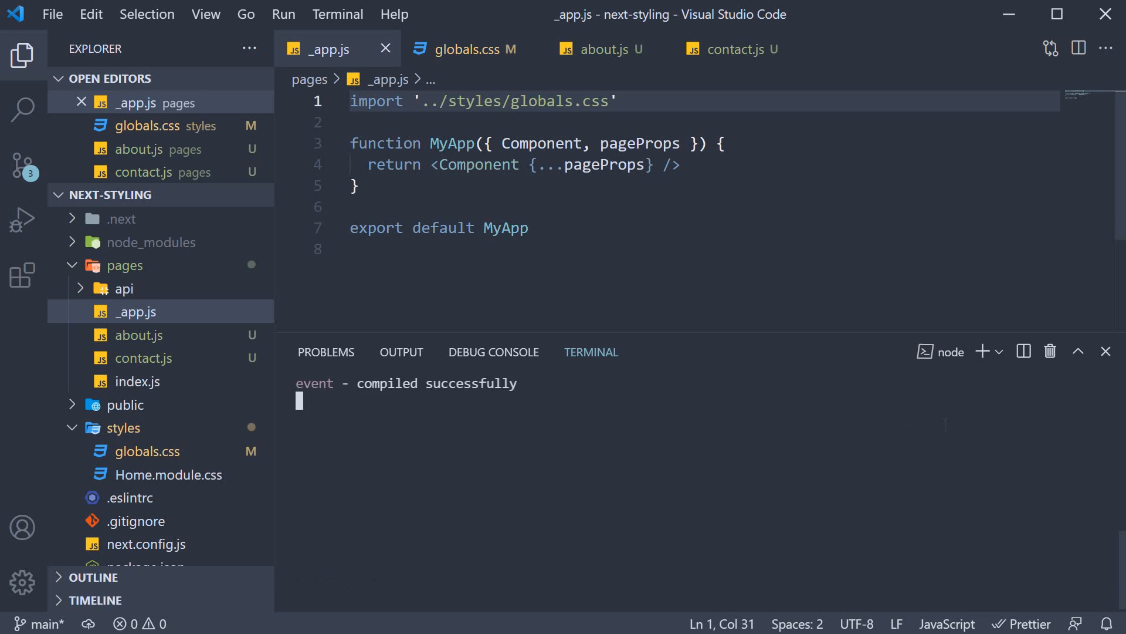
# Run yarn add bootstrap in a fresh PowerShell terminal, then hide the terminal panel.
pyautogui.click(1000, 351)
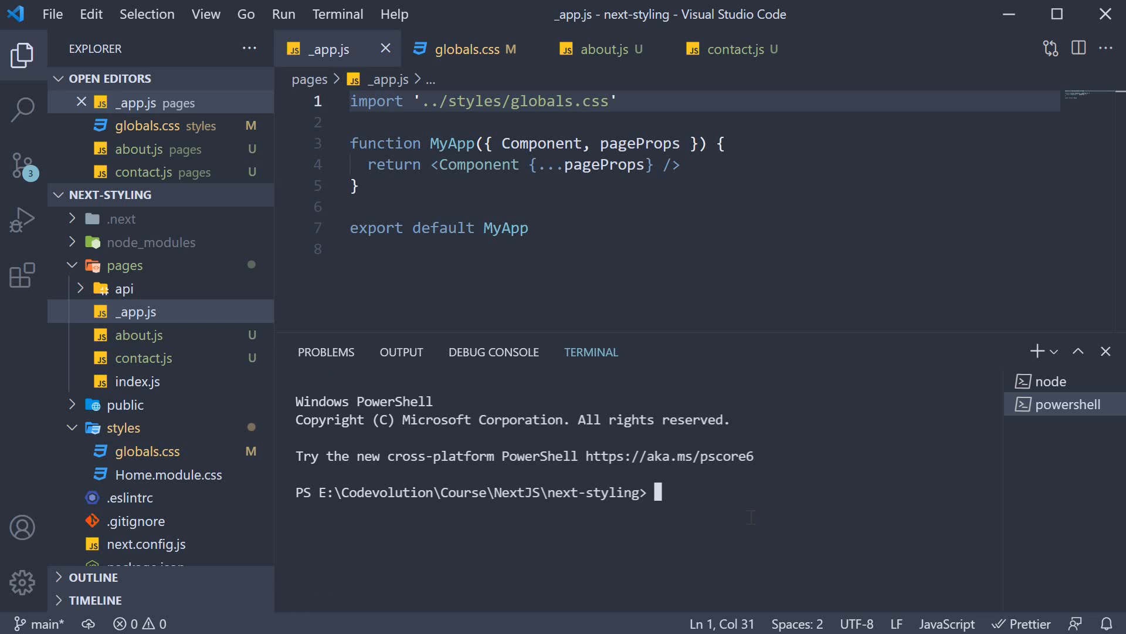
pyautogui.write('yarn add')
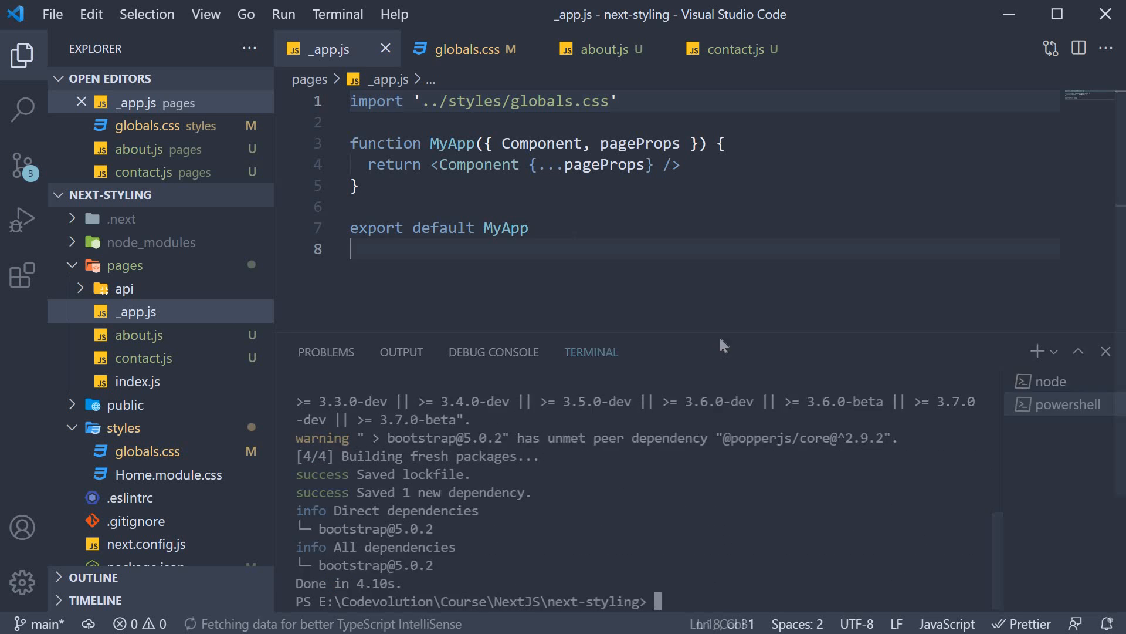
pyautogui.click(1105, 351)
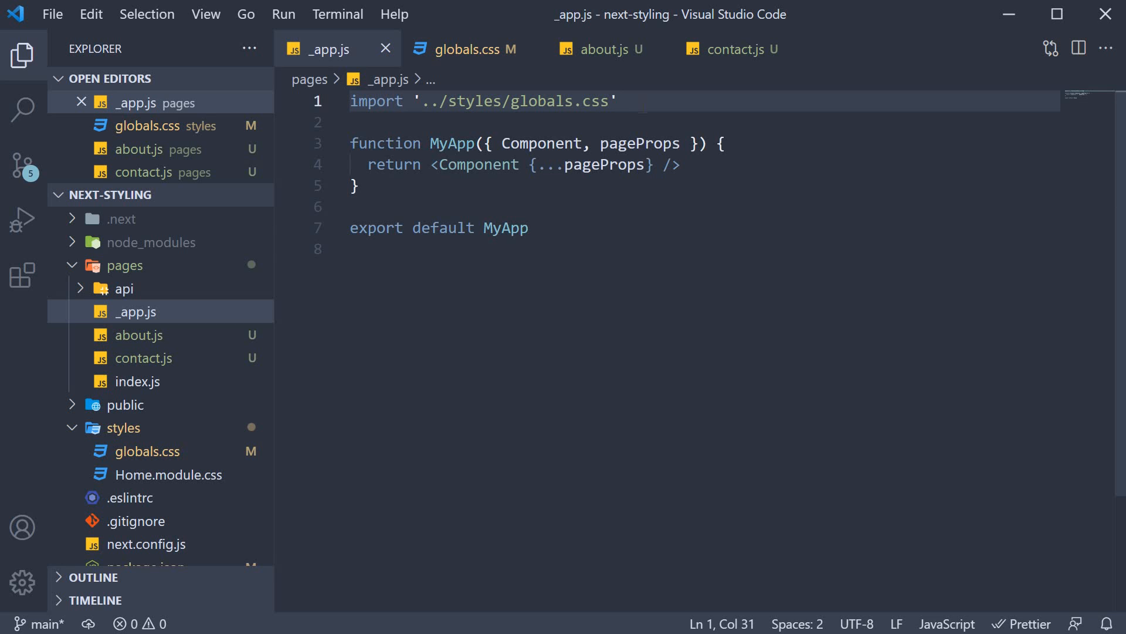
# Add import 'bootstrap/dist/css/bootstrap.min.css' below the globals.css import in _app.js and save.
pyautogui.write('mport')
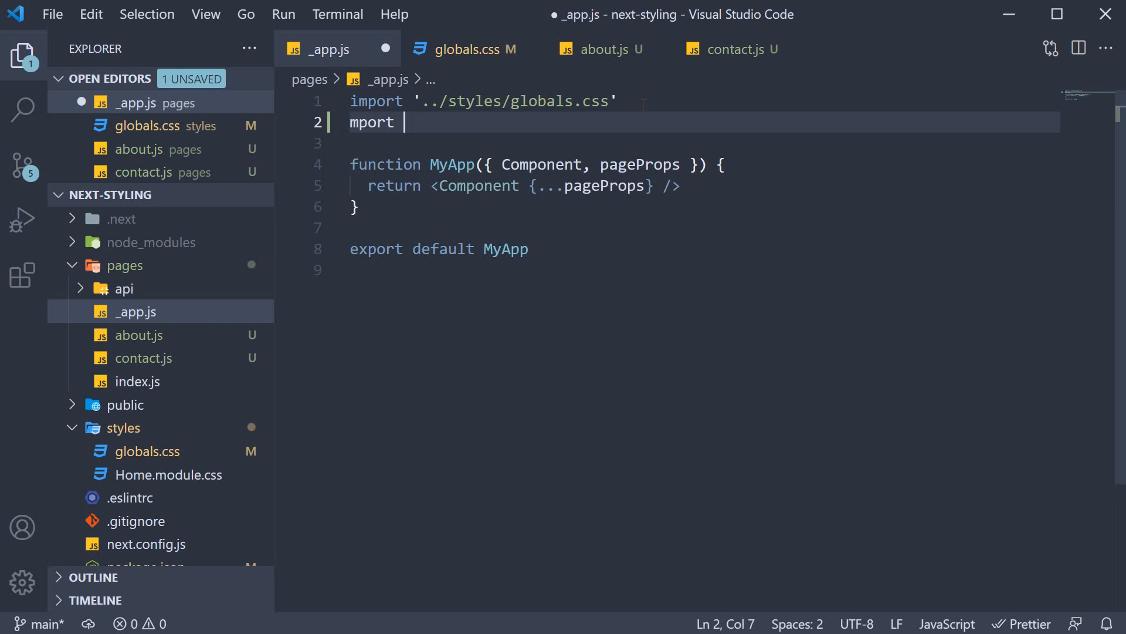
pyautogui.write("'bootstrap'")
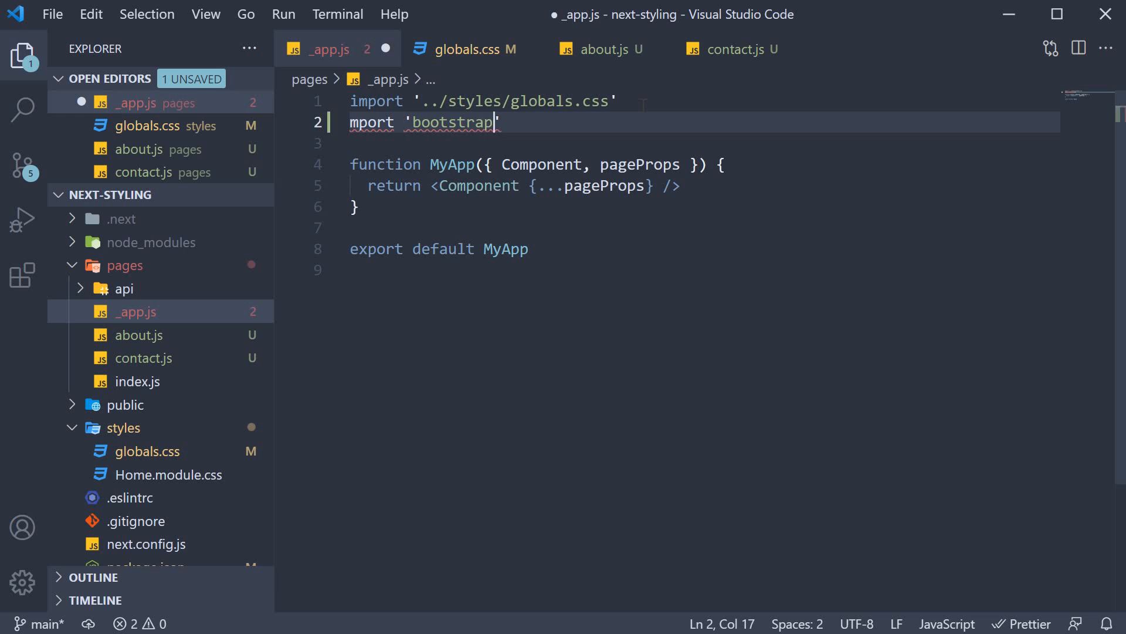
pyautogui.write('/dist/c')
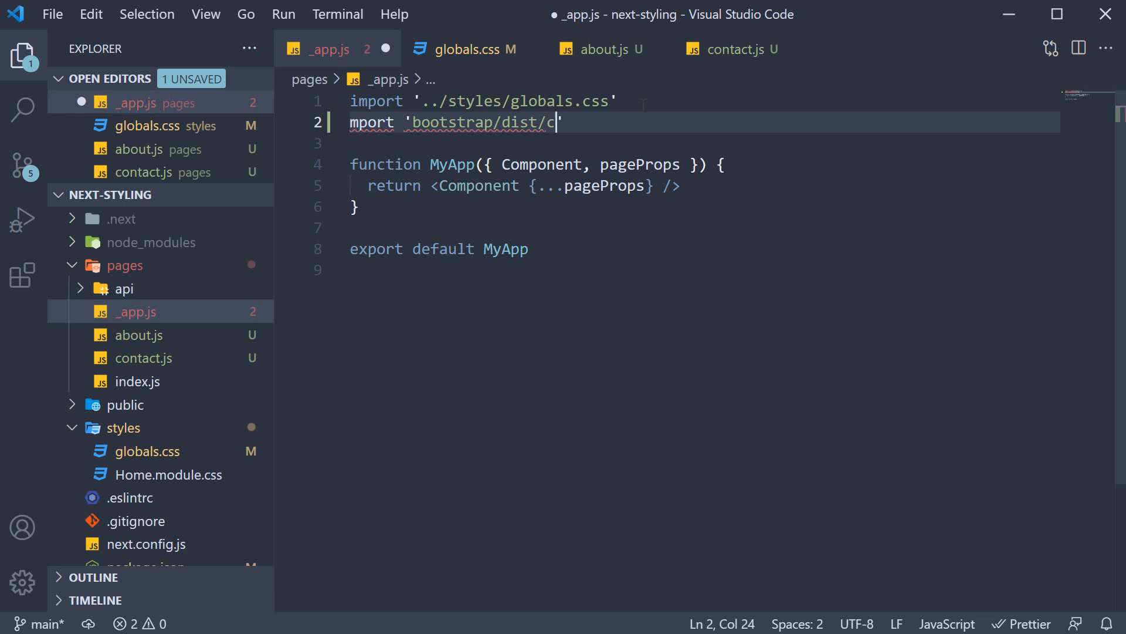
pyautogui.write('ss/')
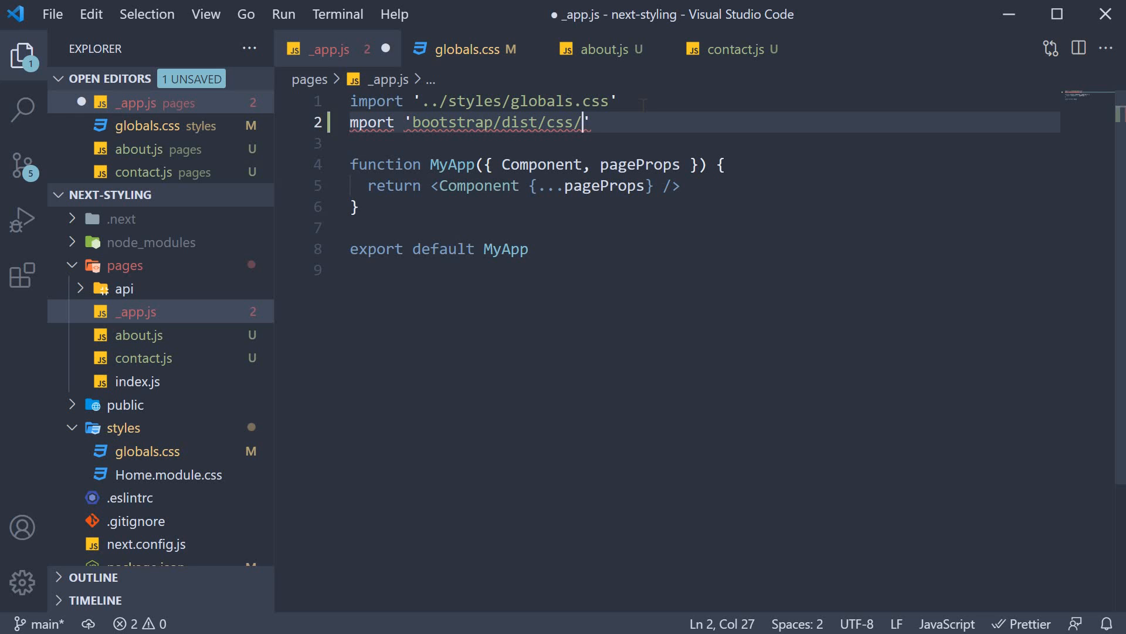
pyautogui.write('bootstrap.m')
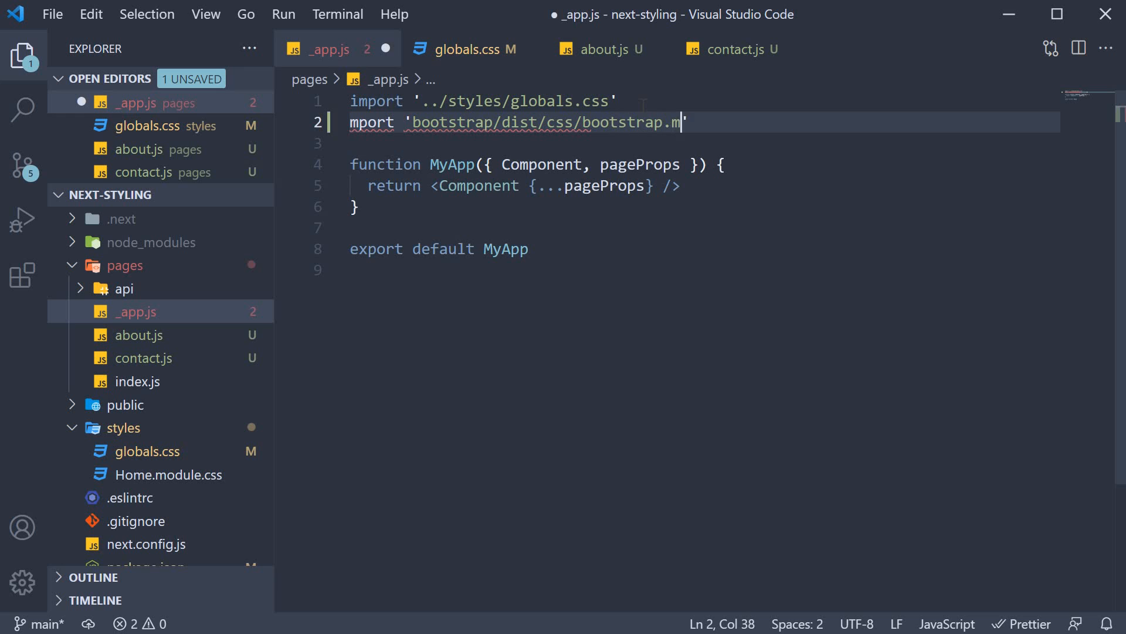
pyautogui.write("in.css'")
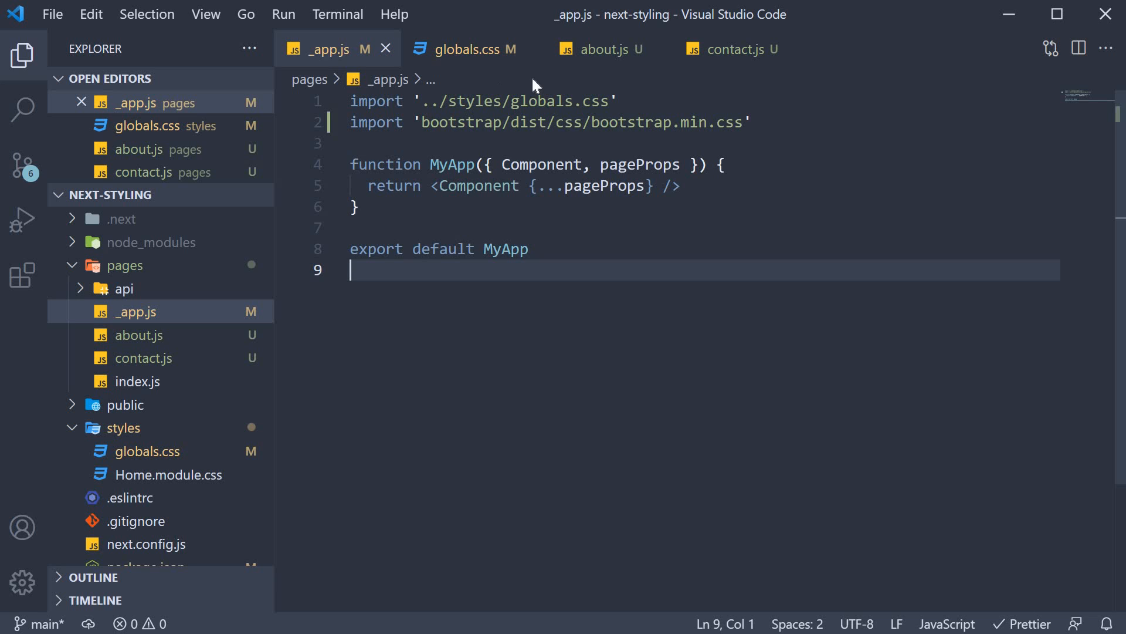
pyautogui.moveTo(600, 49)
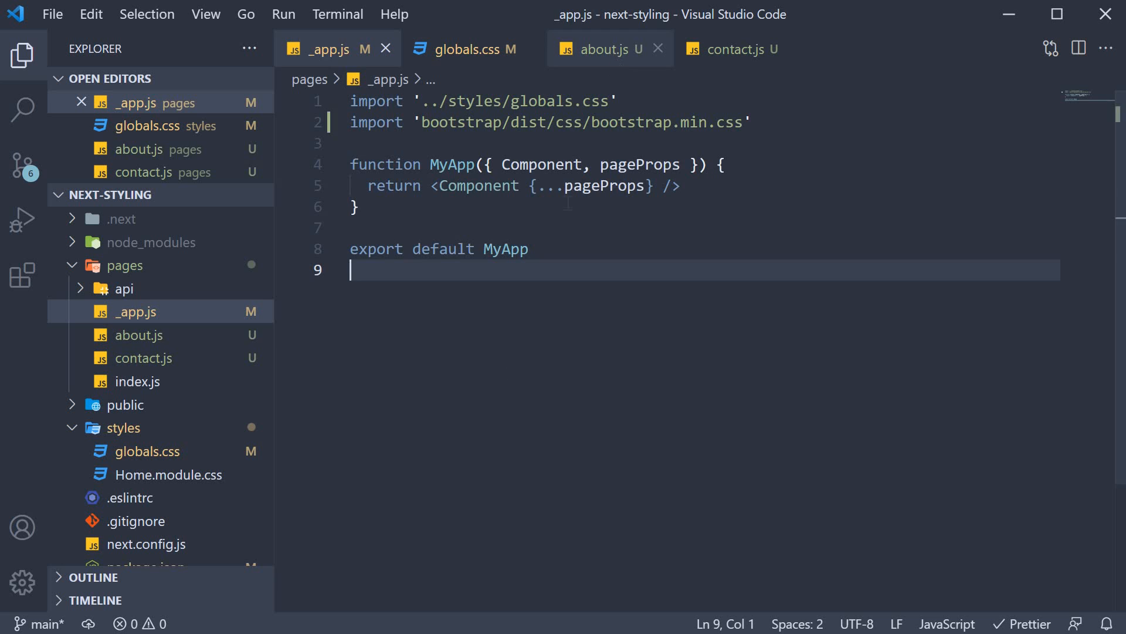
# Make the About component return <button className='btn btn-primary'>Primary</button>.
pyautogui.click(596, 49)
pyautogui.write('return <button></button>')
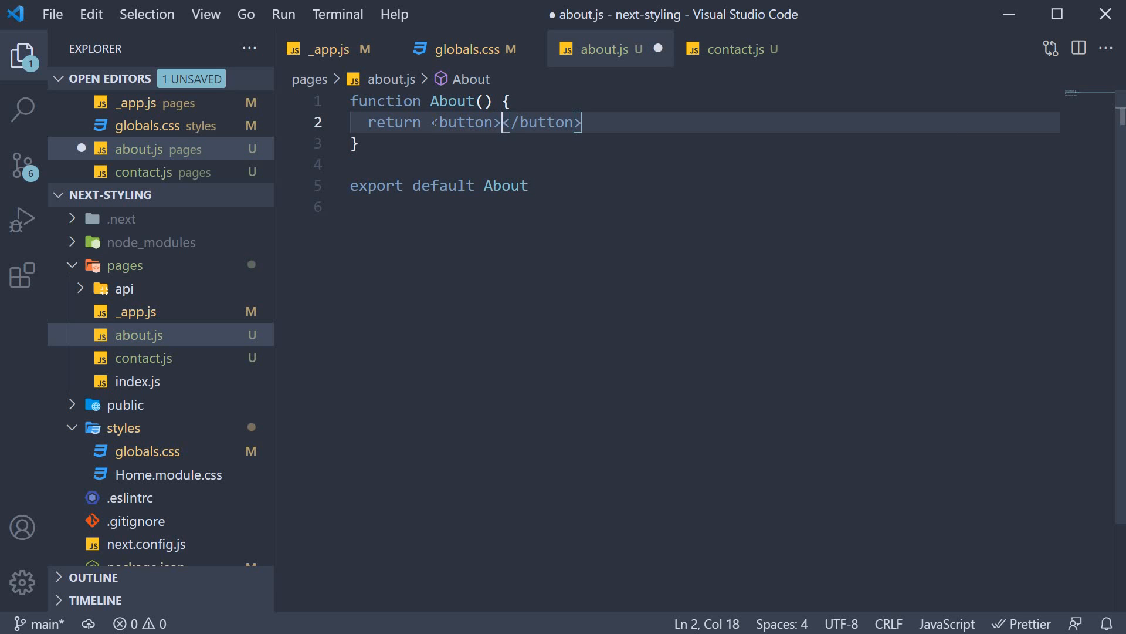
pyautogui.write('Primary')
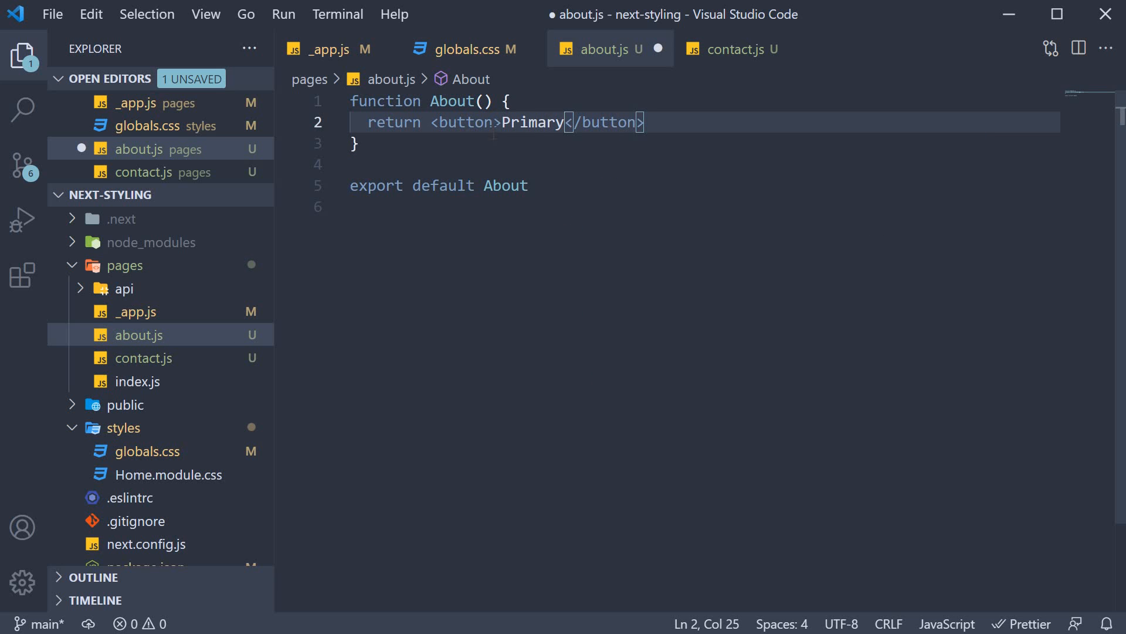
pyautogui.write("className=''")
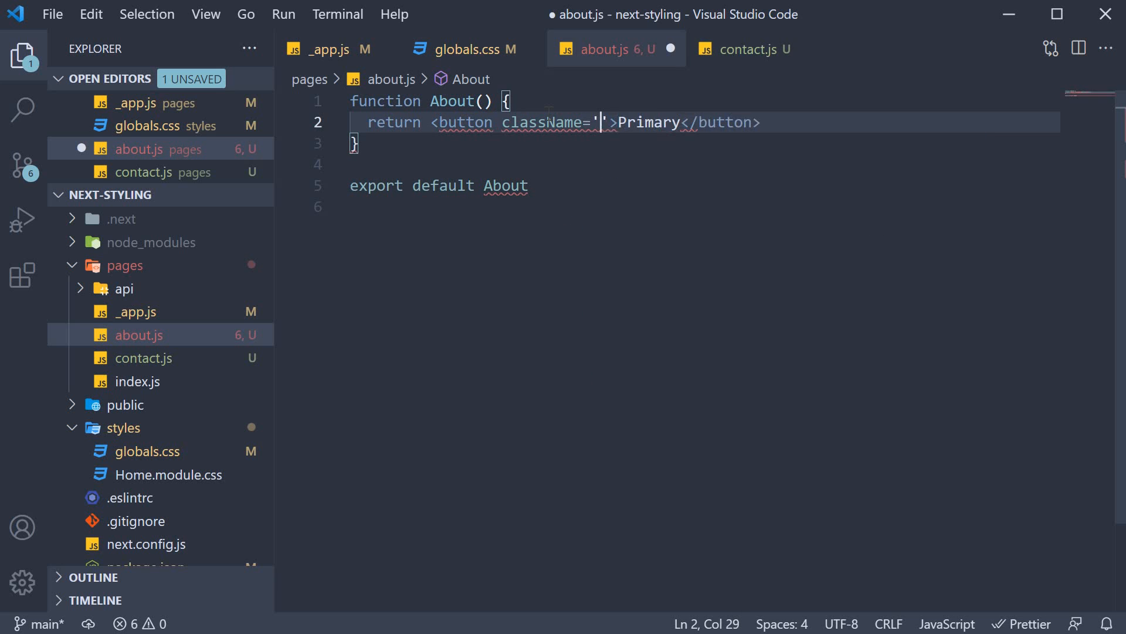
pyautogui.write('btn')
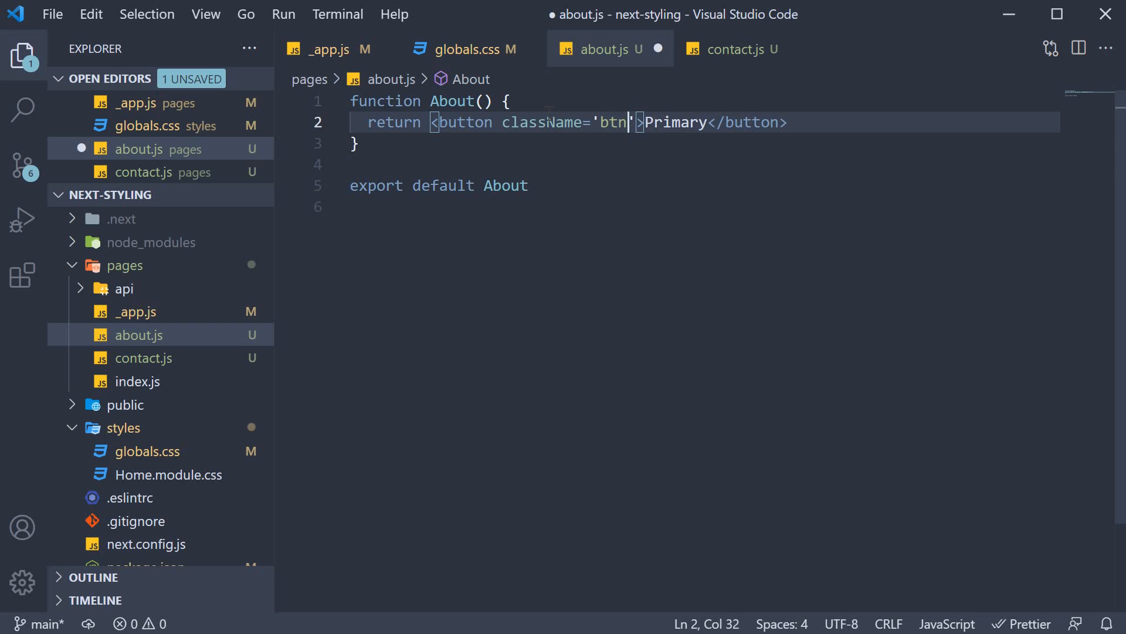
pyautogui.write('btn-prim')
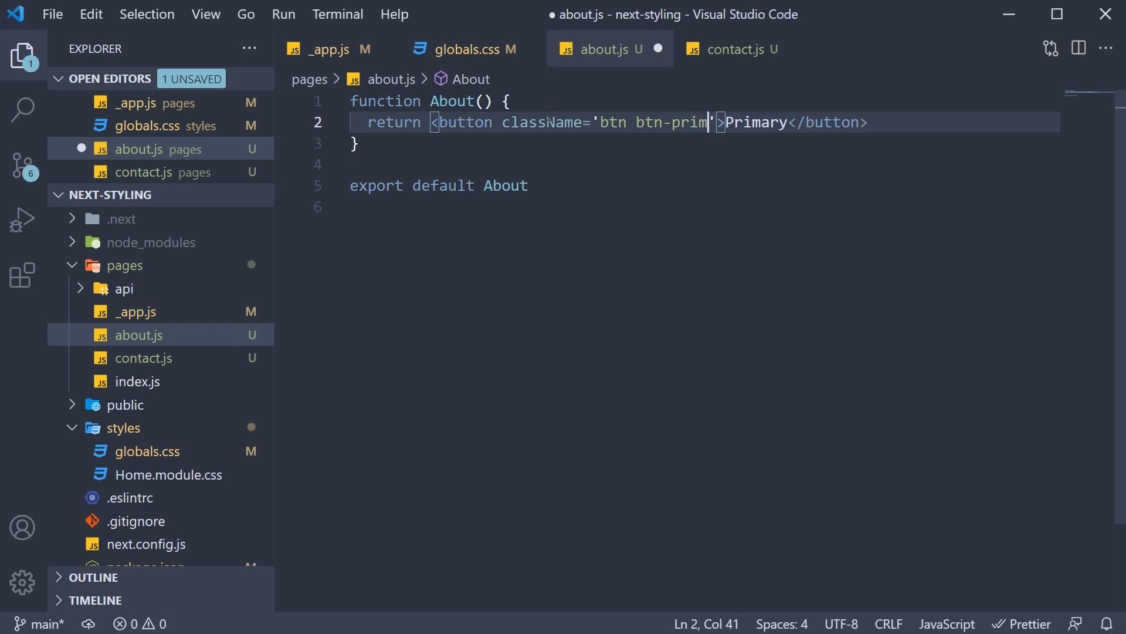
pyautogui.write('ary')
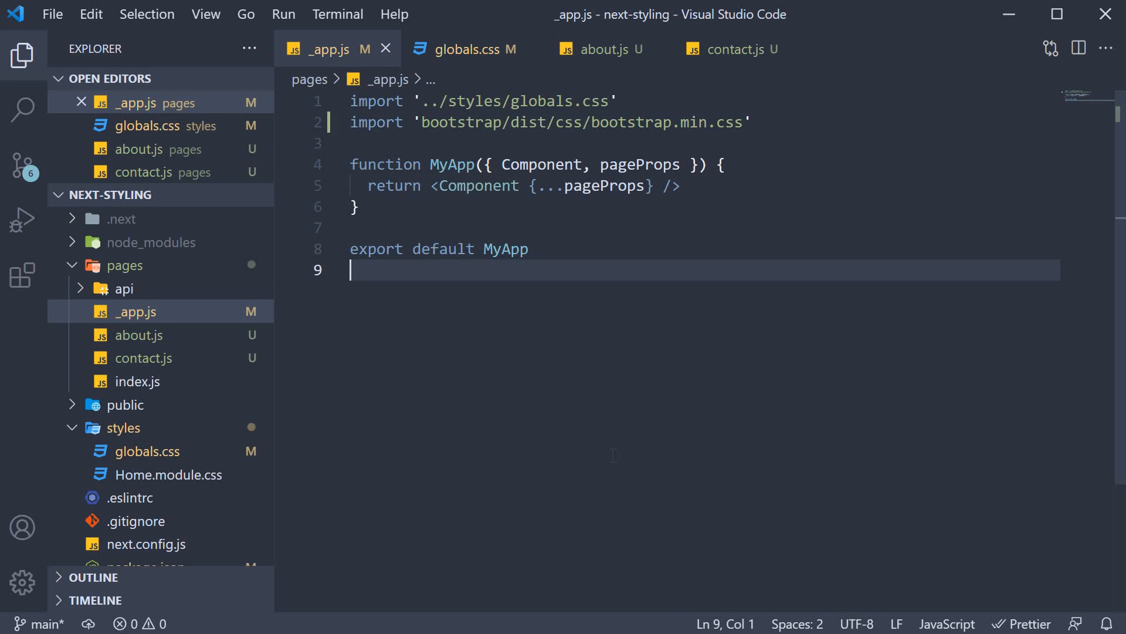
pyautogui.moveTo(347, 64)
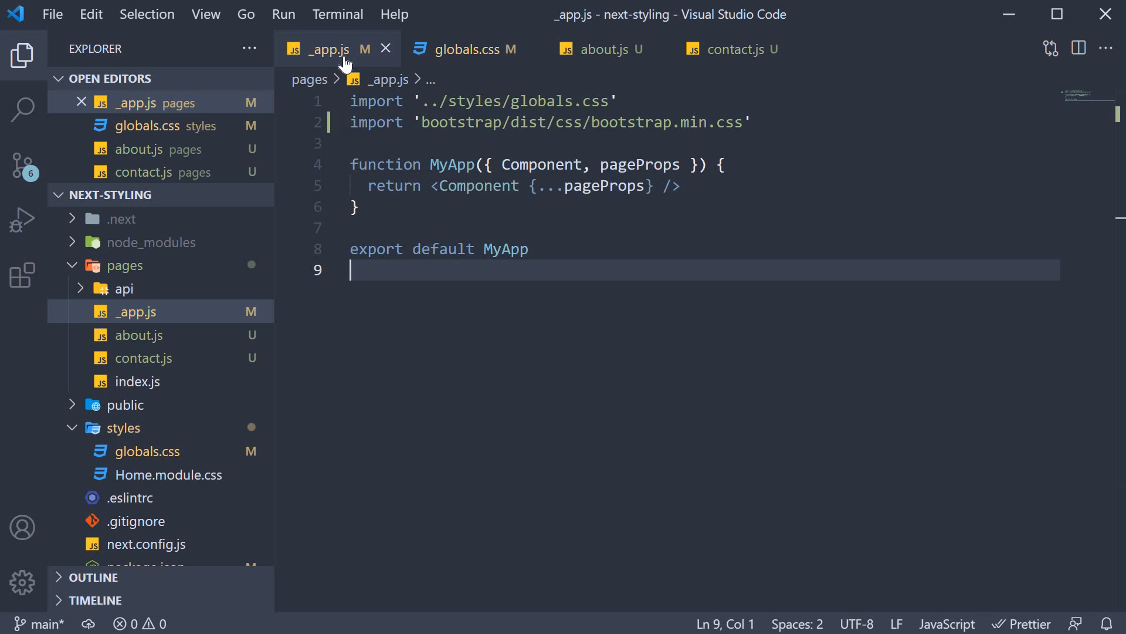
pyautogui.moveTo(535, 361)
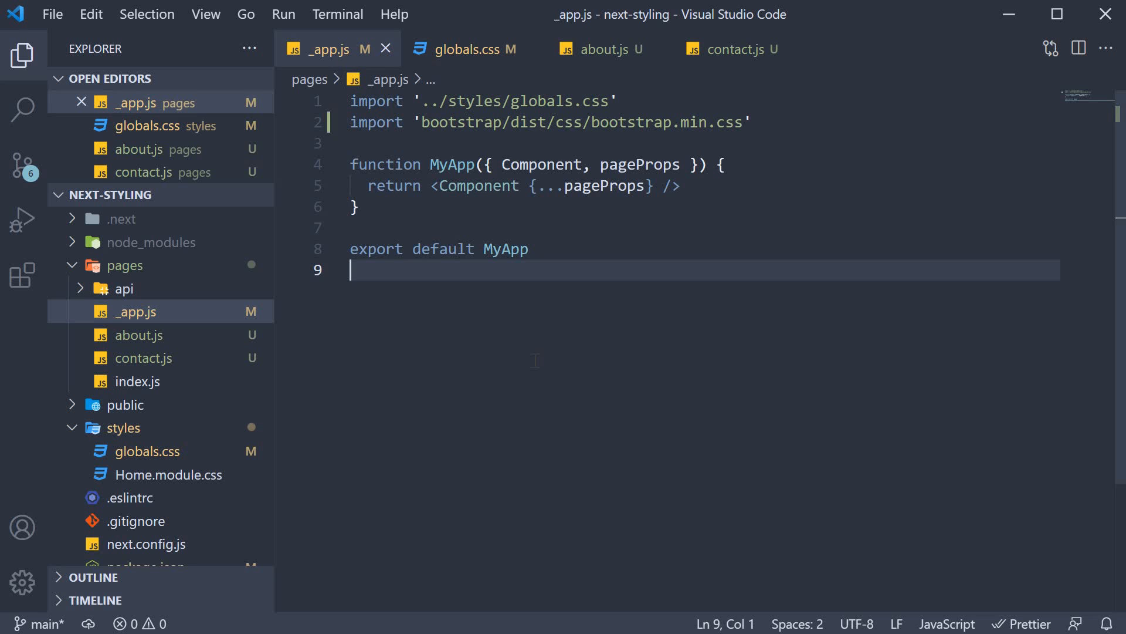